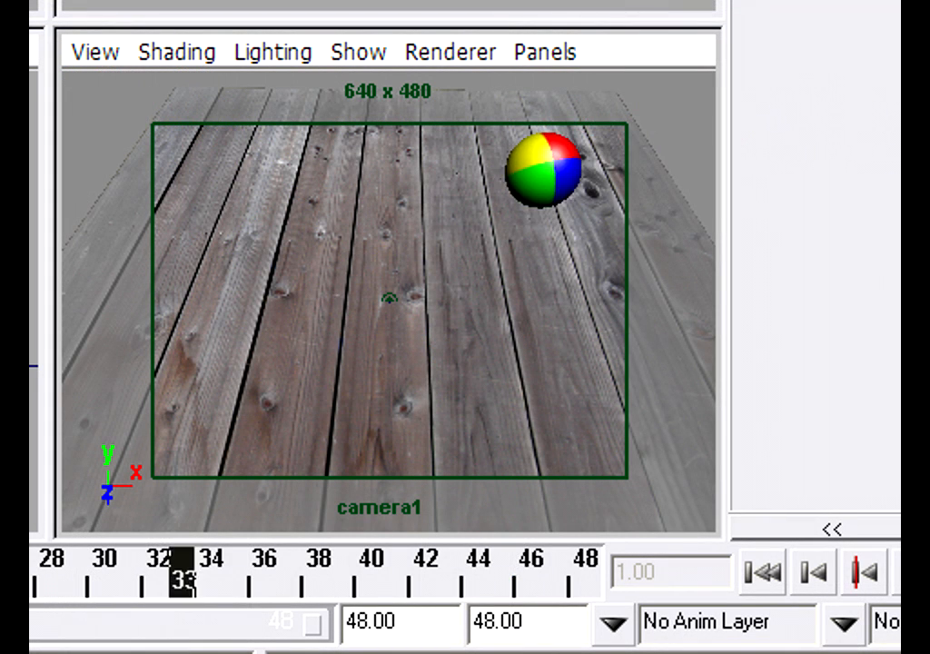
# - Leave the finished ball-on-floorboards camera view for a new, empty perspective scene
pyautogui.click(211, 557)
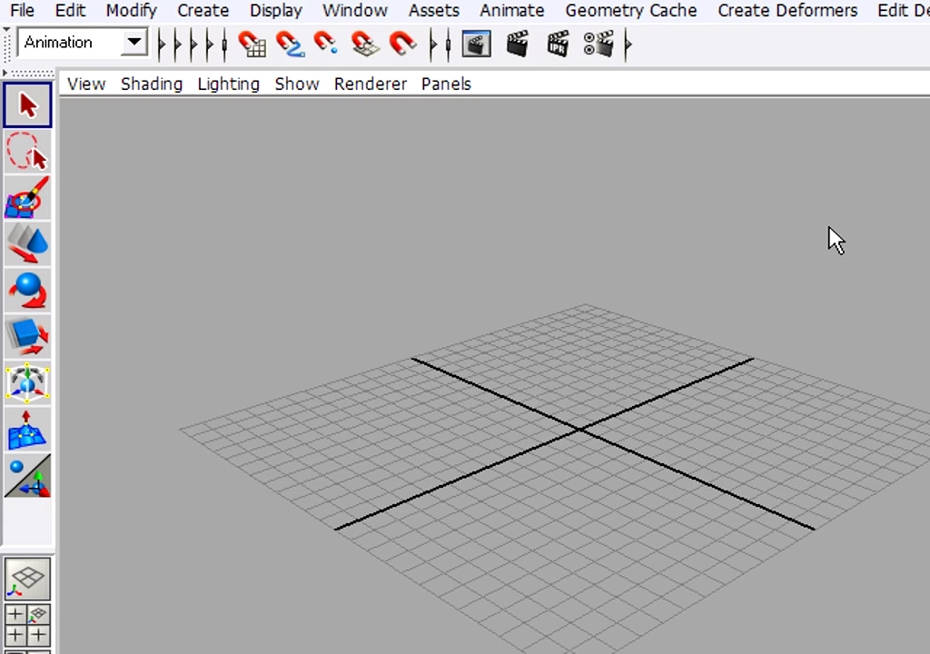
pyautogui.moveTo(835, 233)
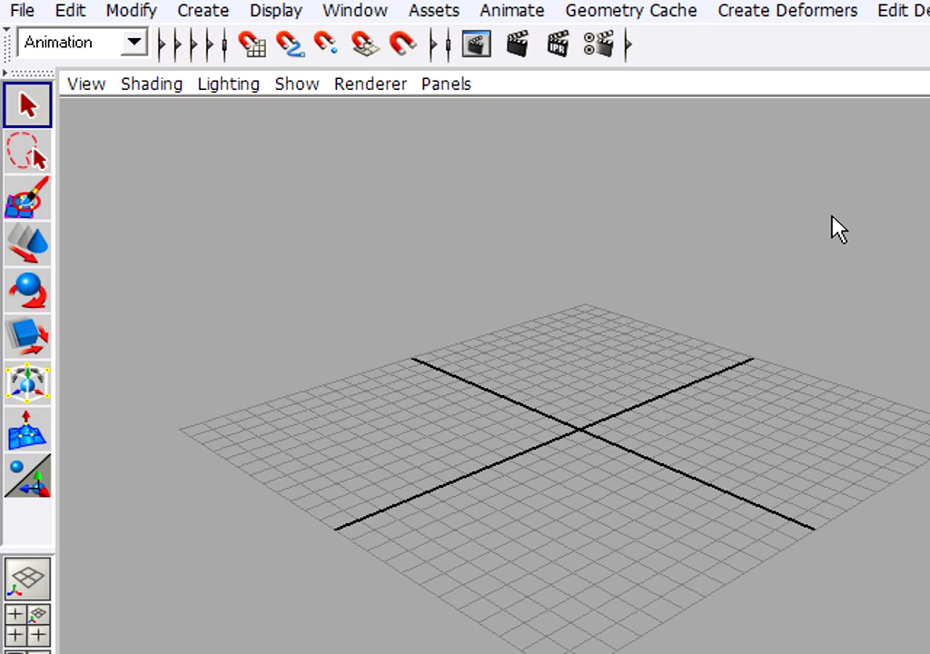
pyautogui.moveTo(20, 18)
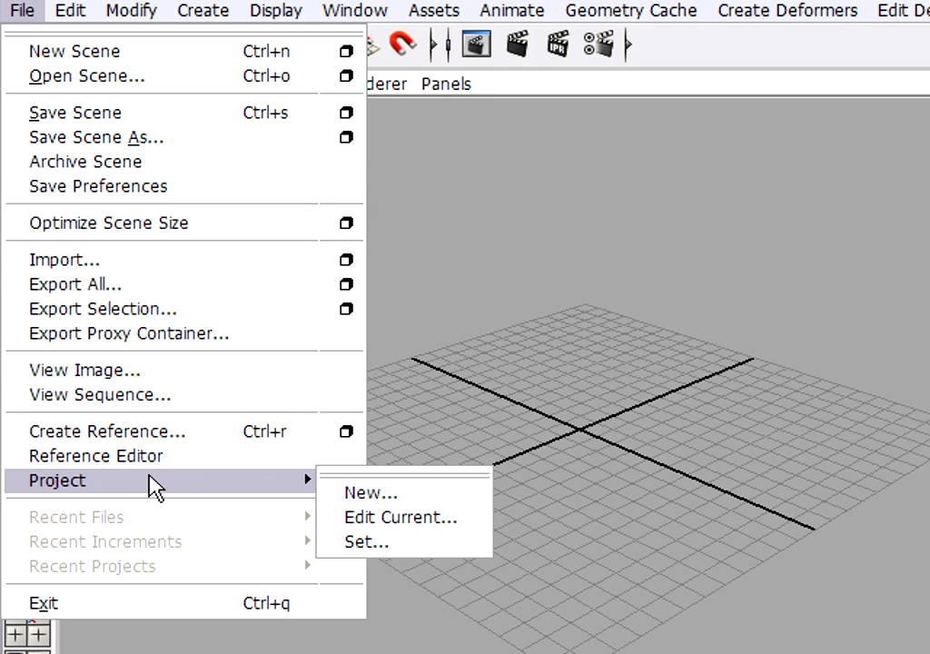
pyautogui.moveTo(168, 490)
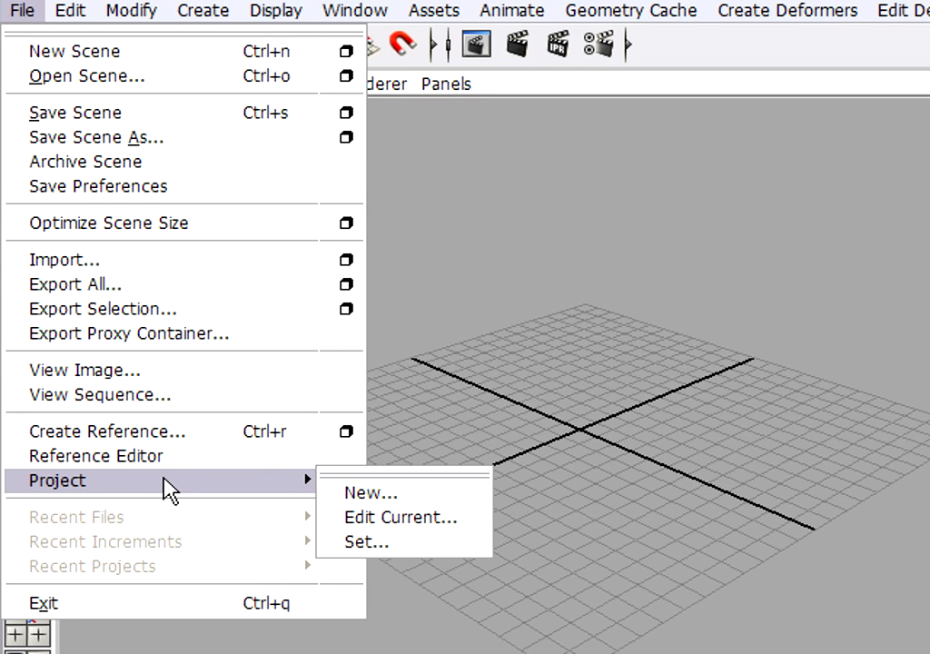
pyautogui.moveTo(400, 492)
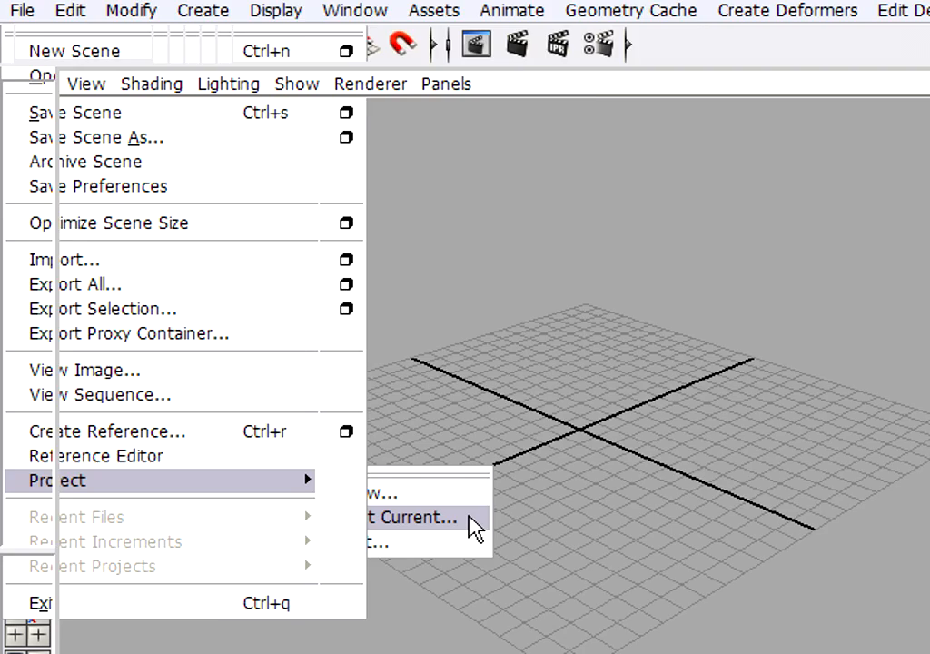
# - Open Edit Current Project to view the default project's folder locations
pyautogui.click(413, 517)
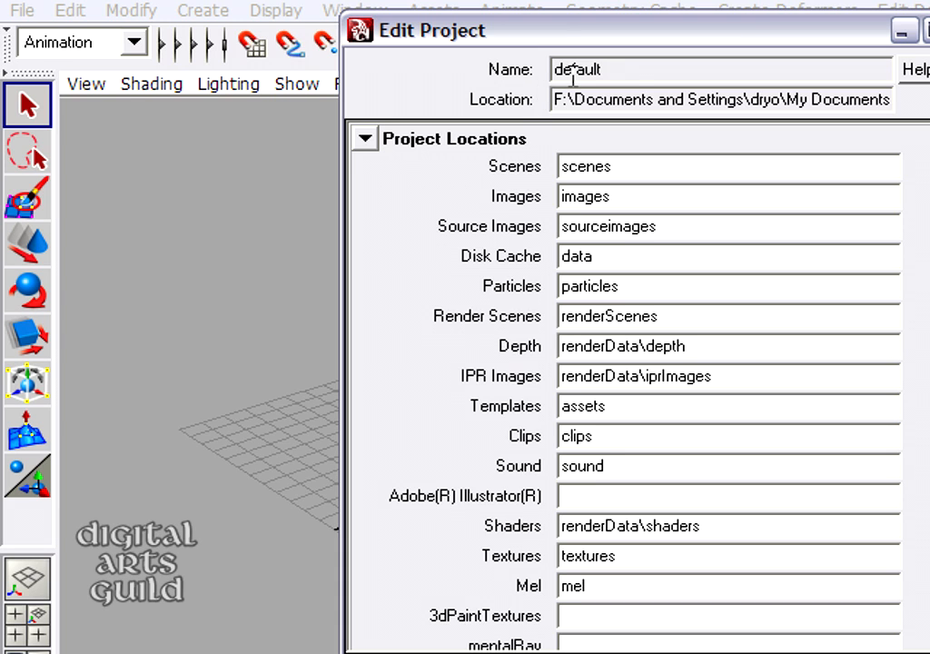
pyautogui.moveTo(545, 116)
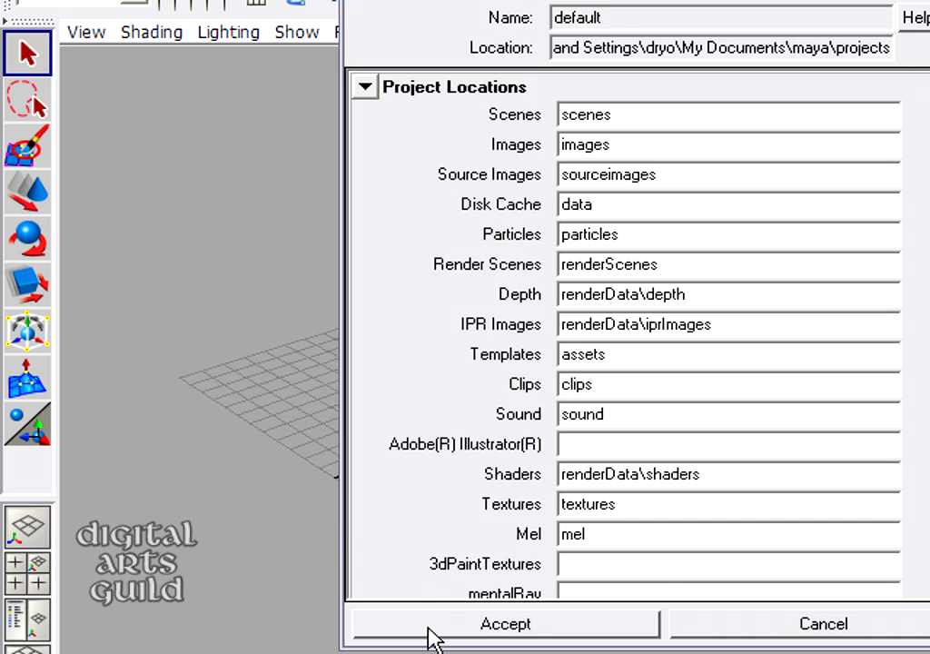
# - Accept the unchanged settings and browse maya > projects > default's scenes and sourceimages folders
pyautogui.click(504, 623)
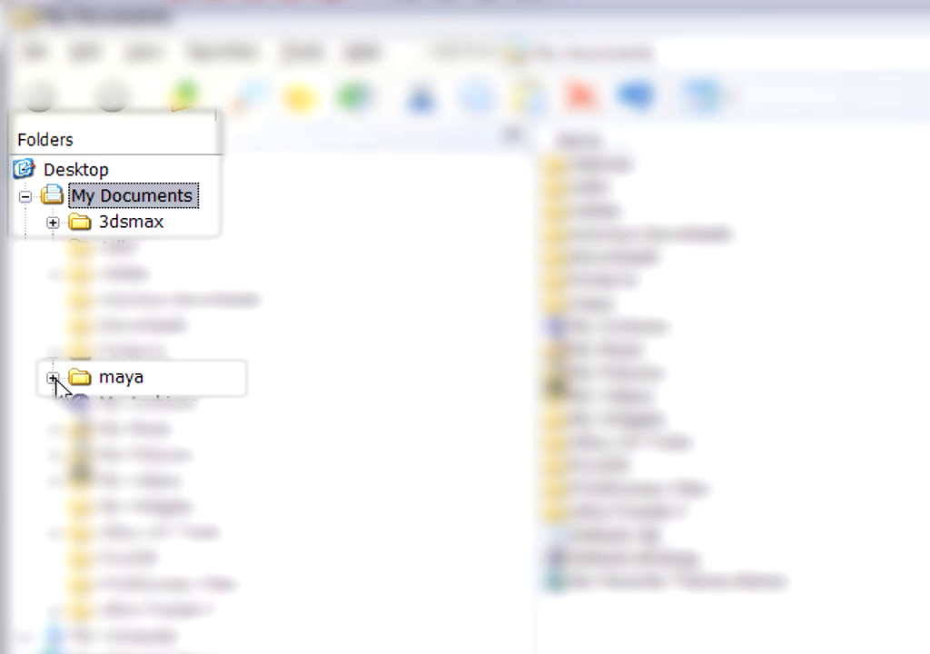
pyautogui.click(52, 378)
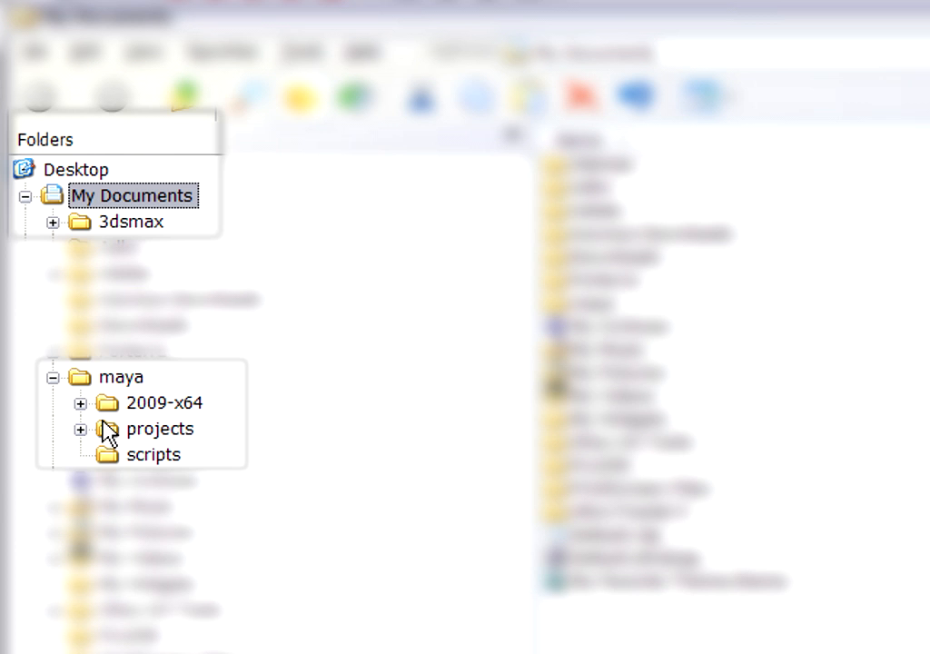
pyautogui.moveTo(86, 442)
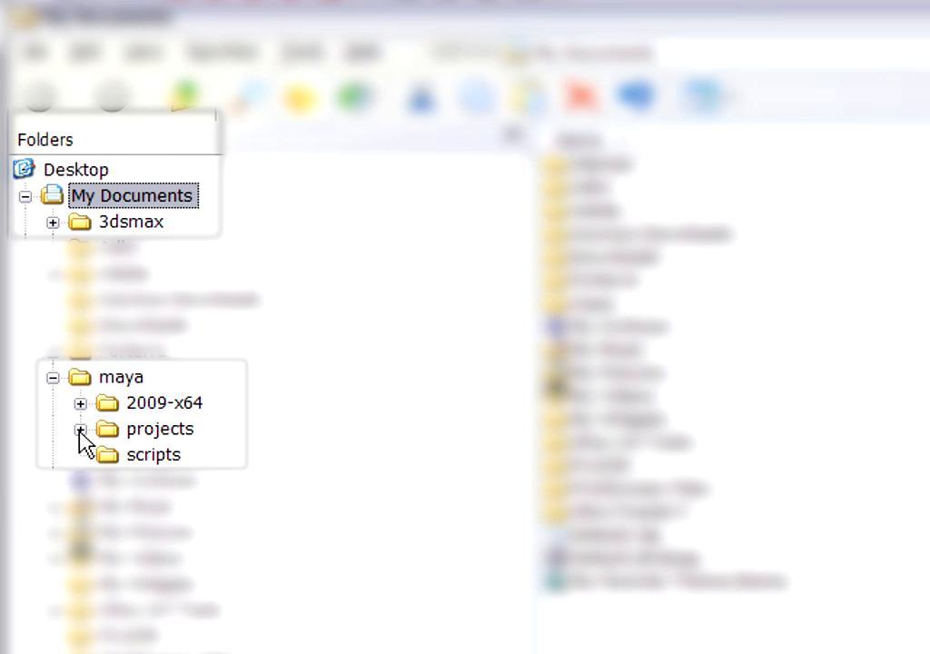
pyautogui.click(85, 428)
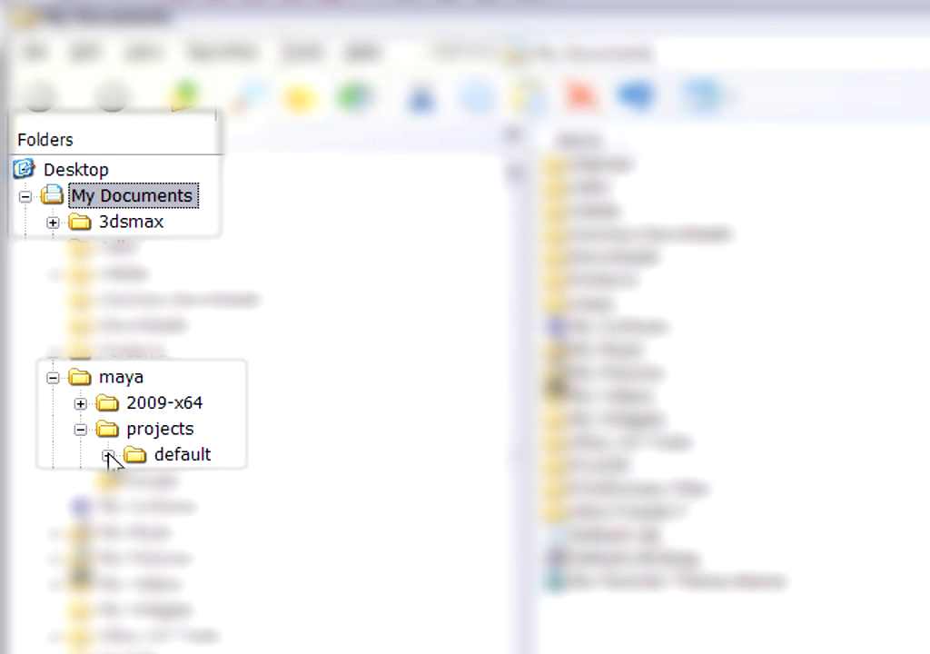
pyautogui.click(116, 454)
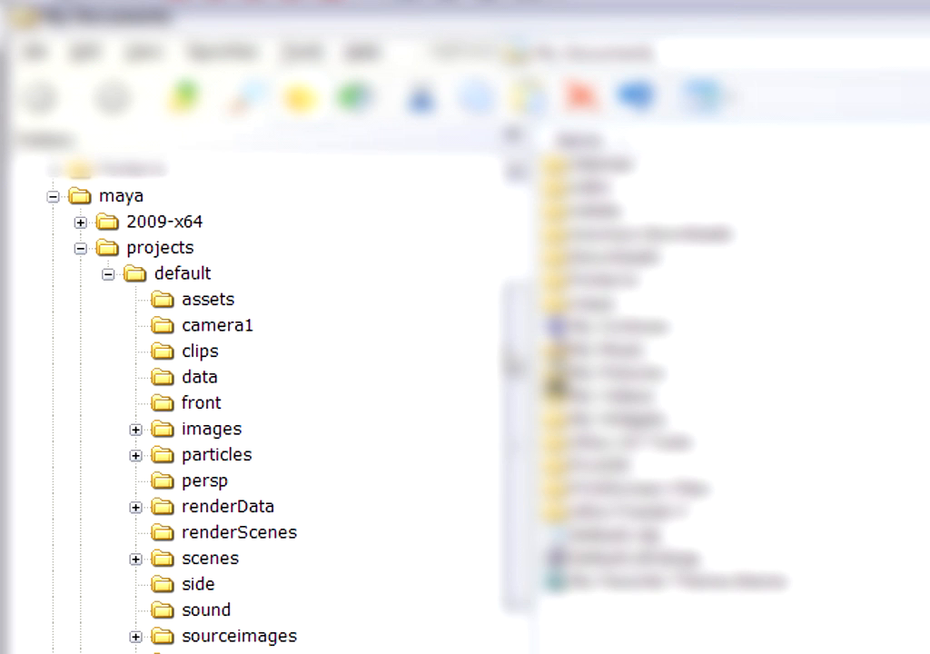
pyautogui.click(209, 557)
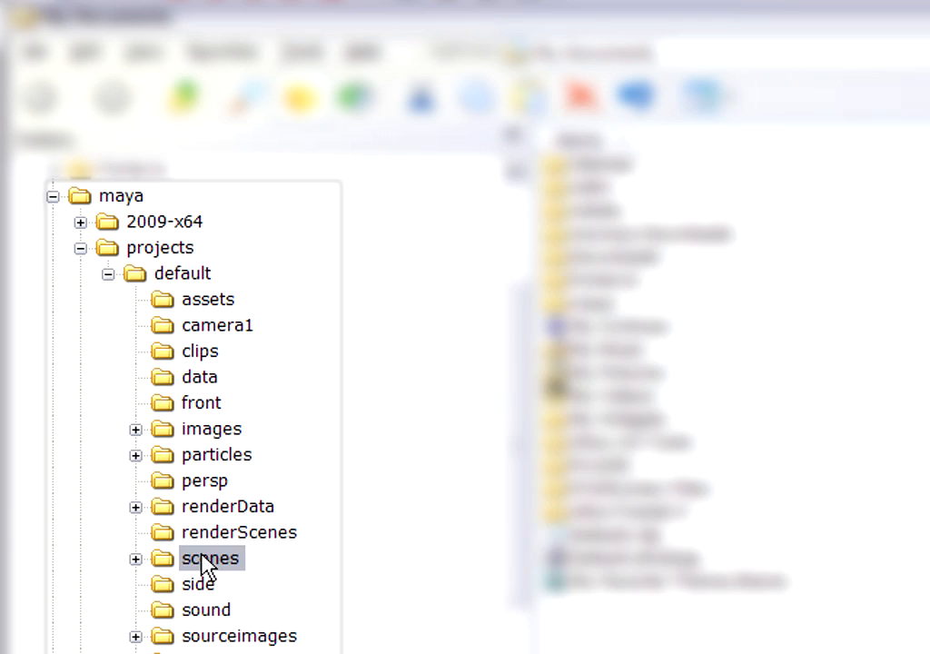
pyautogui.click(239, 634)
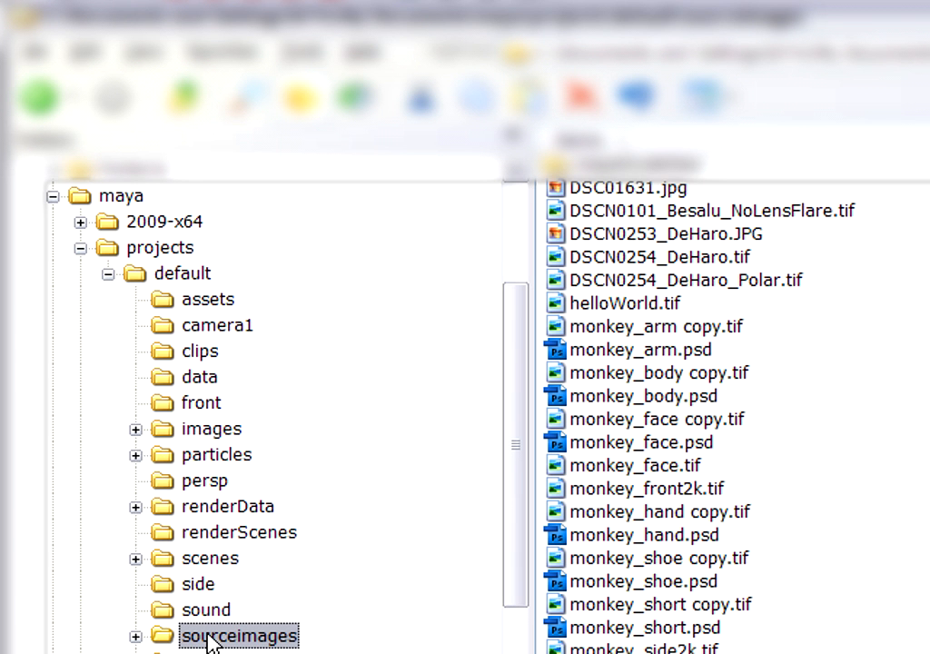
pyautogui.moveTo(189, 287)
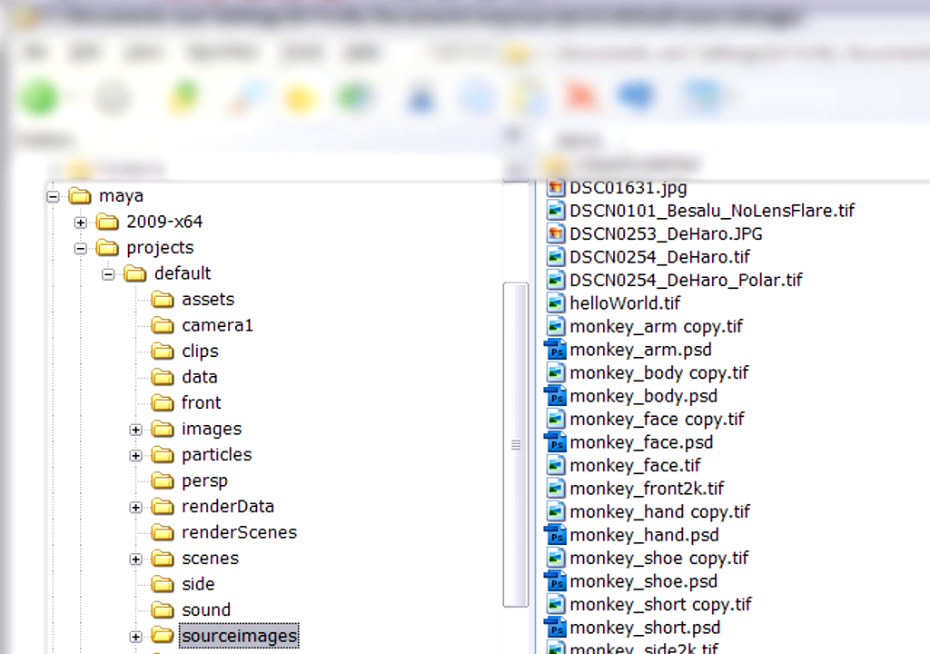
pyautogui.moveTo(66, 201)
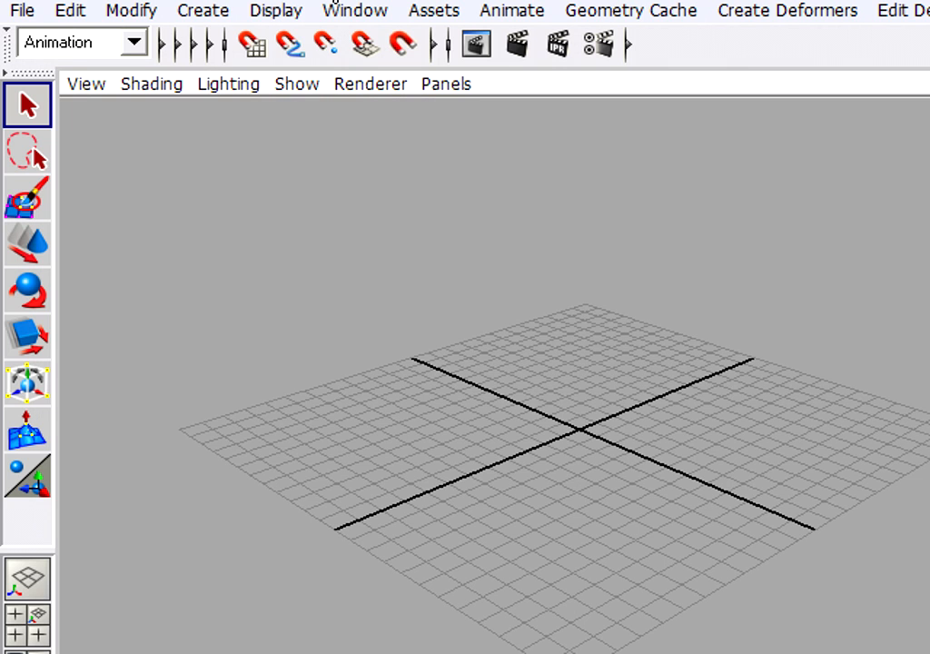
# - Open File > Project > New and name the project 'maya_ball_project'
pyautogui.click(22, 10)
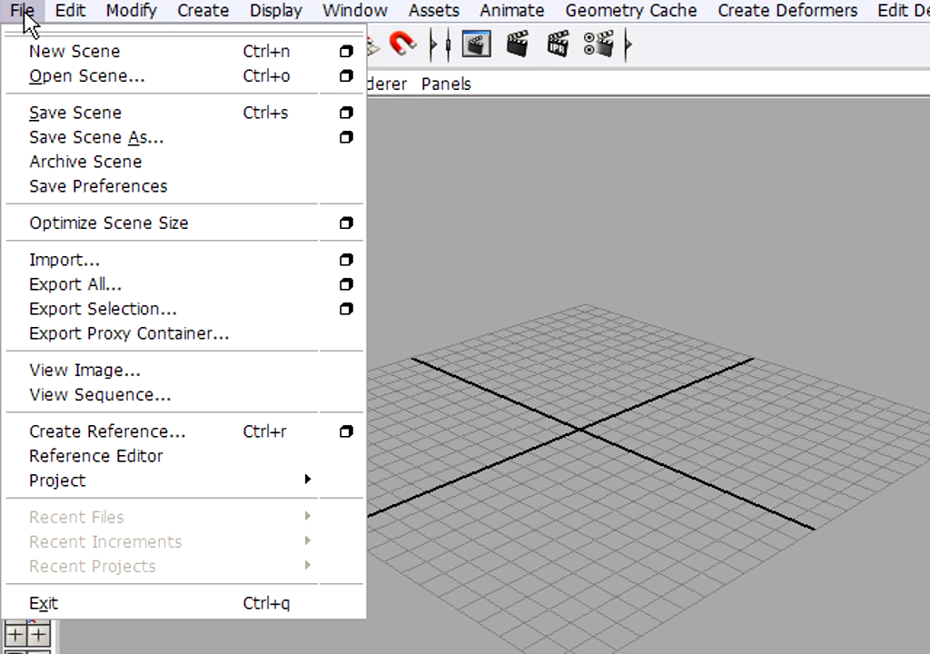
pyautogui.moveTo(132, 480)
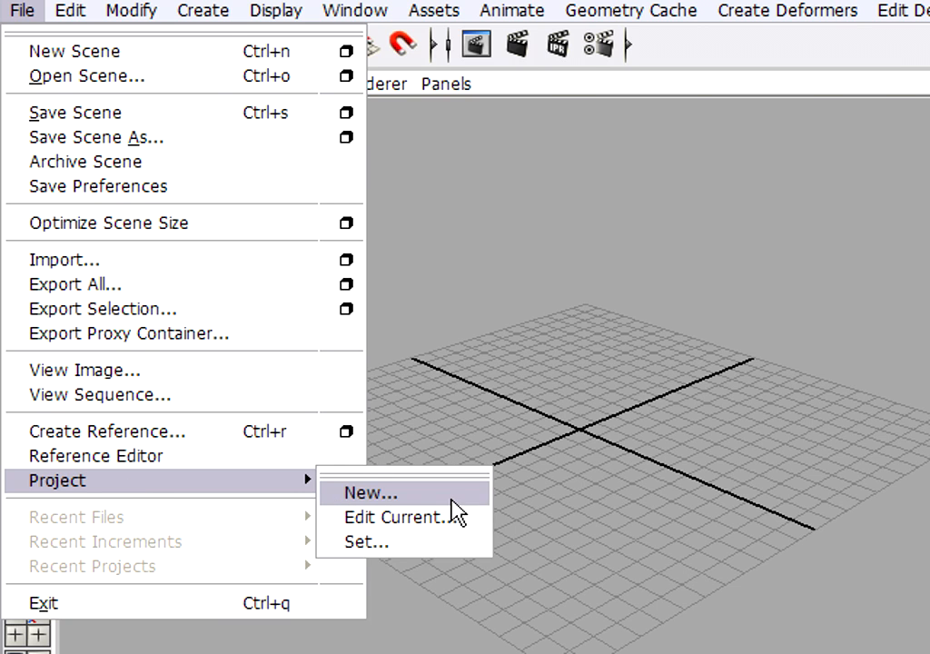
pyautogui.click(367, 492)
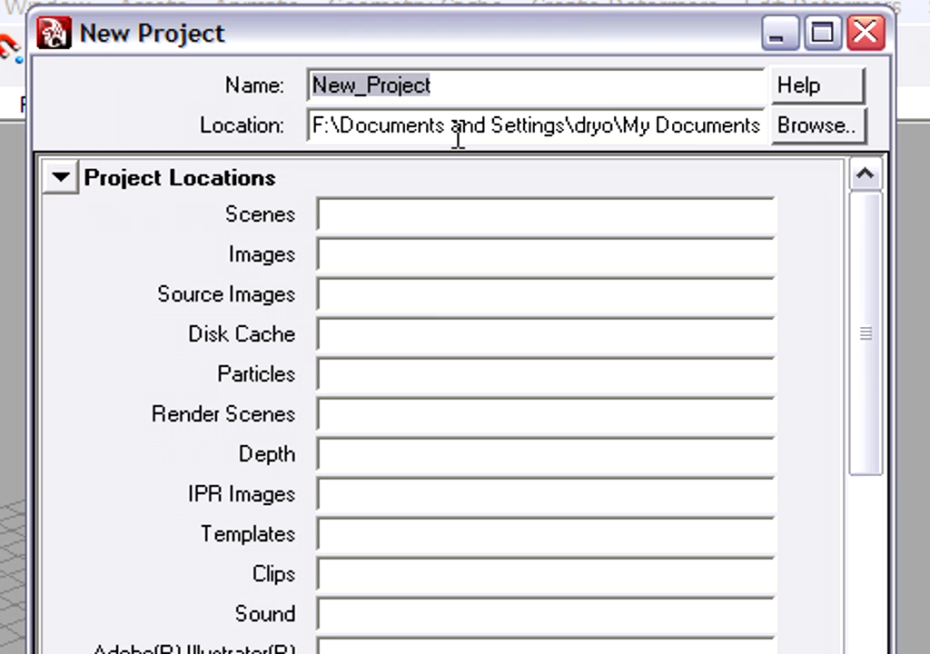
pyautogui.moveTo(458, 132)
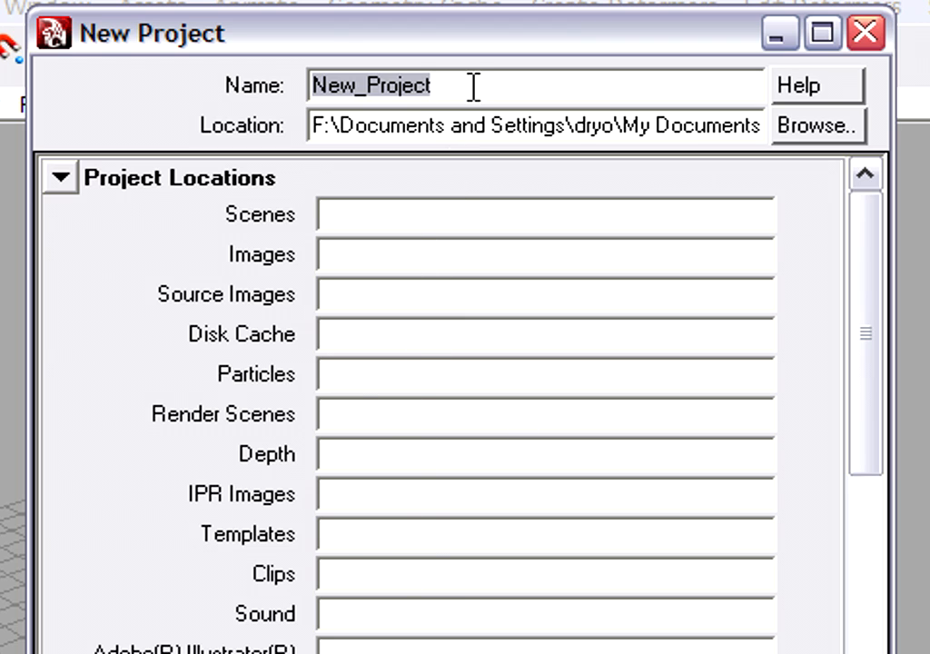
pyautogui.moveTo(81, 73)
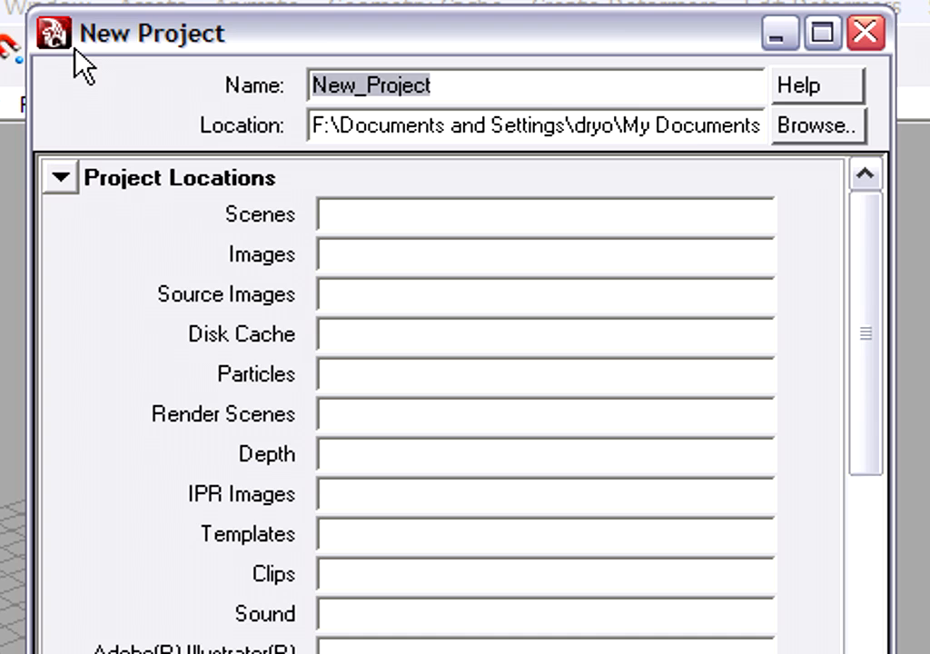
pyautogui.write('maya_')
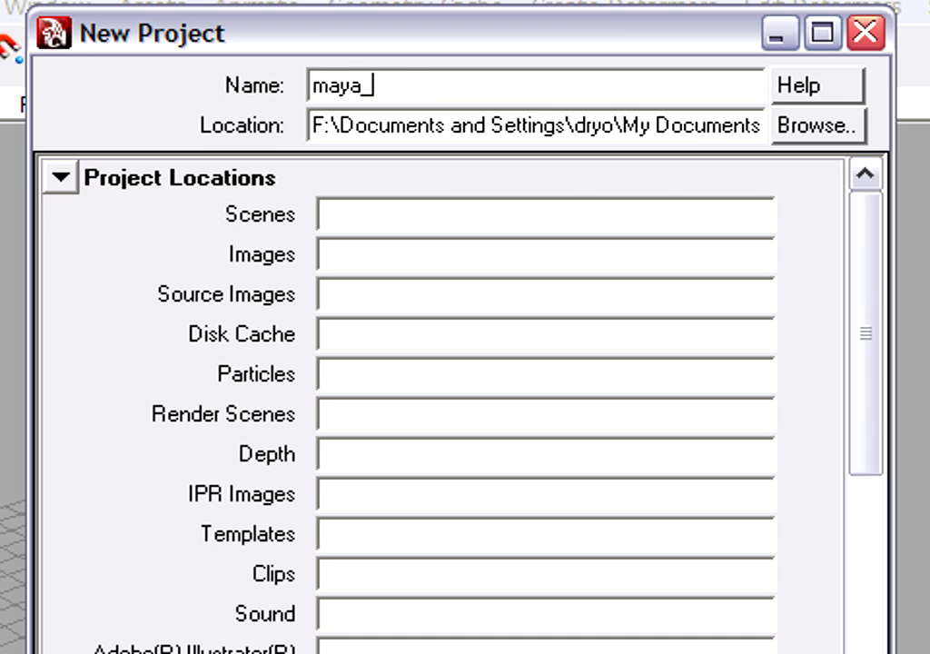
pyautogui.write('ball_p')
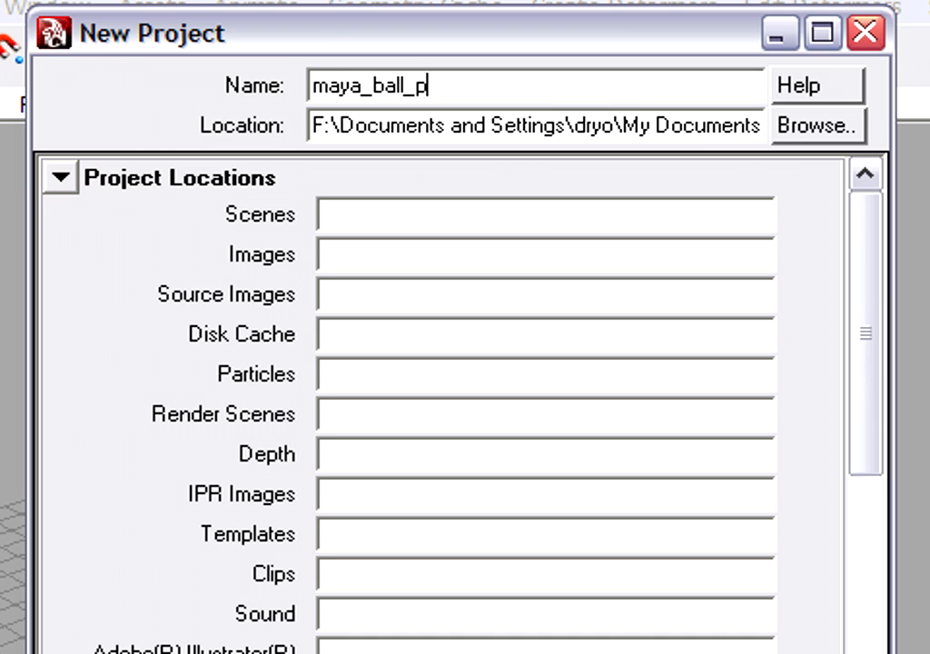
pyautogui.write('roject')
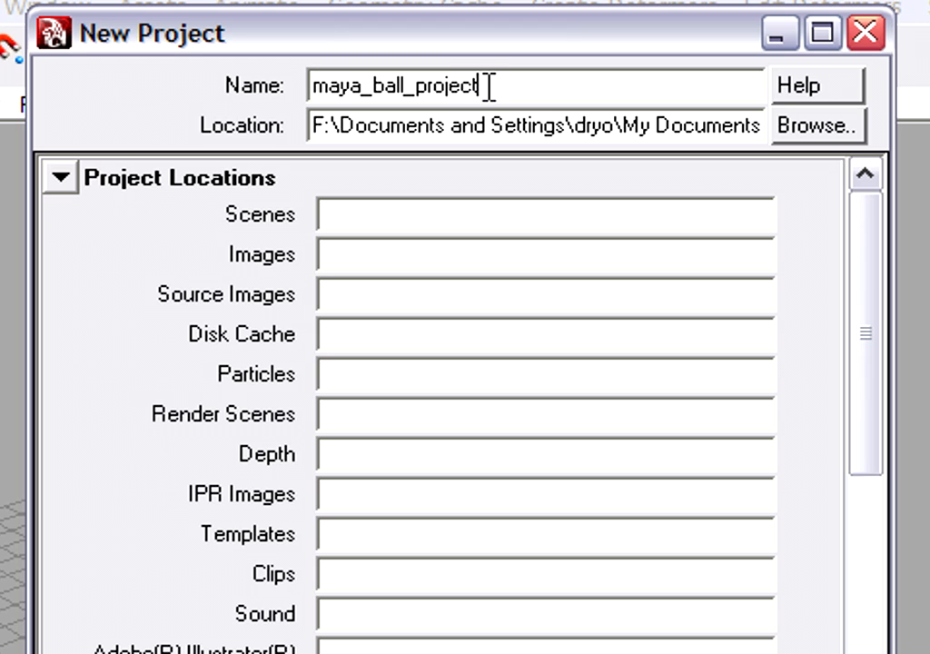
pyautogui.moveTo(172, 145)
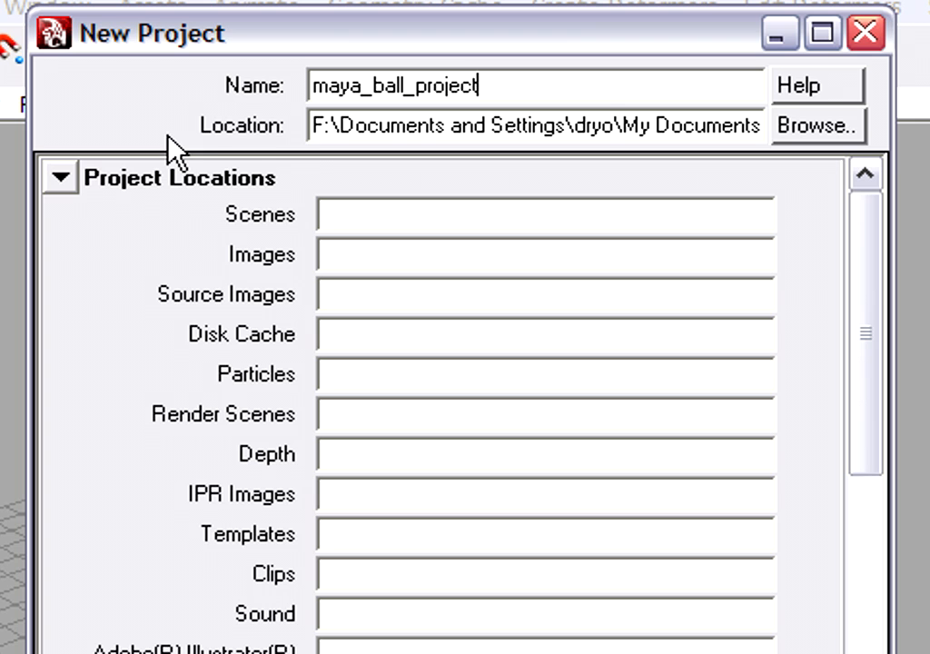
pyautogui.moveTo(871, 136)
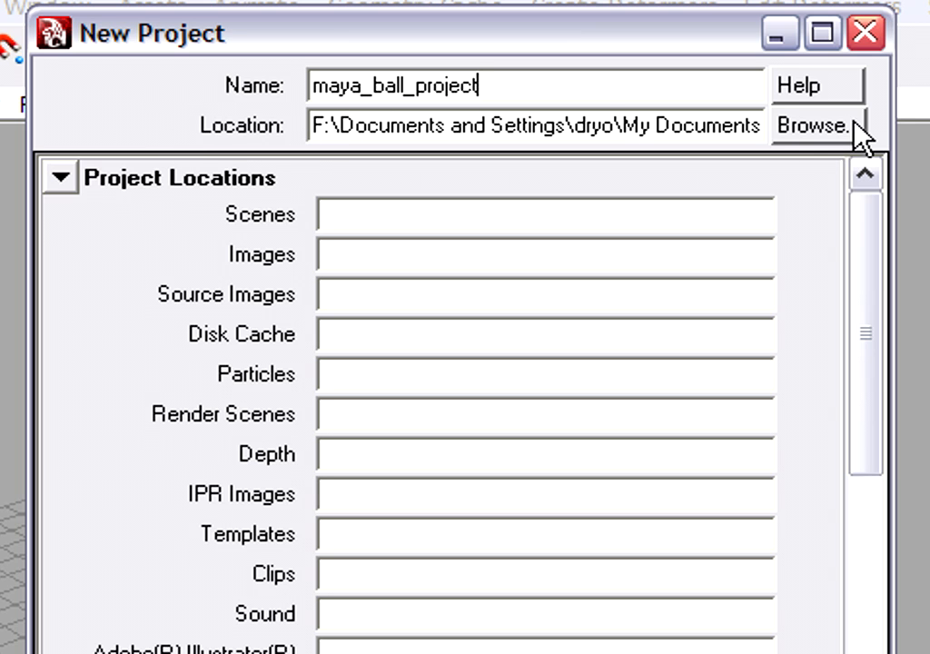
# - Locate the project in G:\digital arts guild\video tutorials\maya10\02_bouncing_ball, use default folders, and accept
pyautogui.click(813, 126)
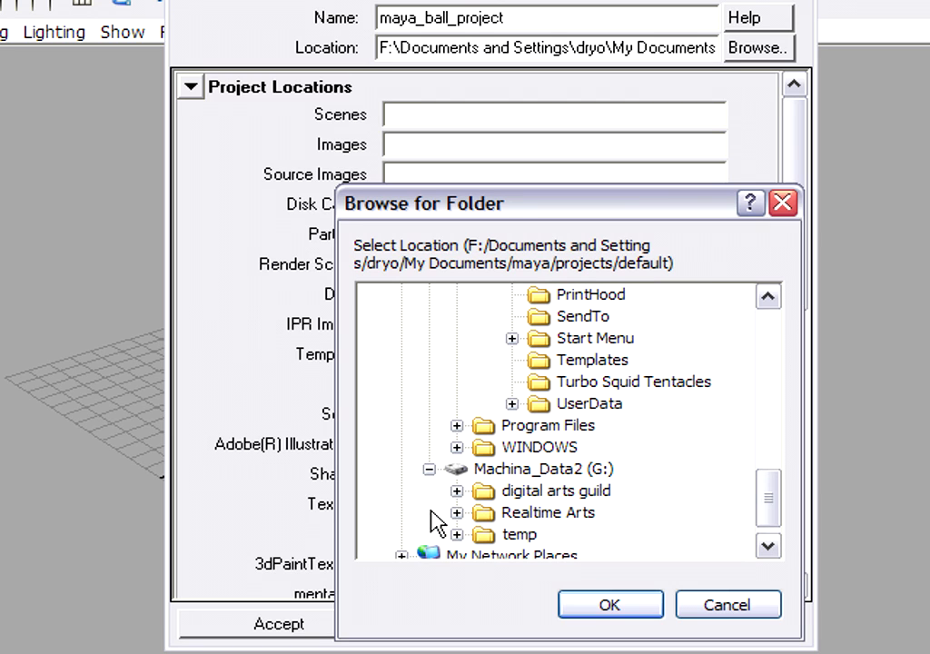
pyautogui.moveTo(472, 504)
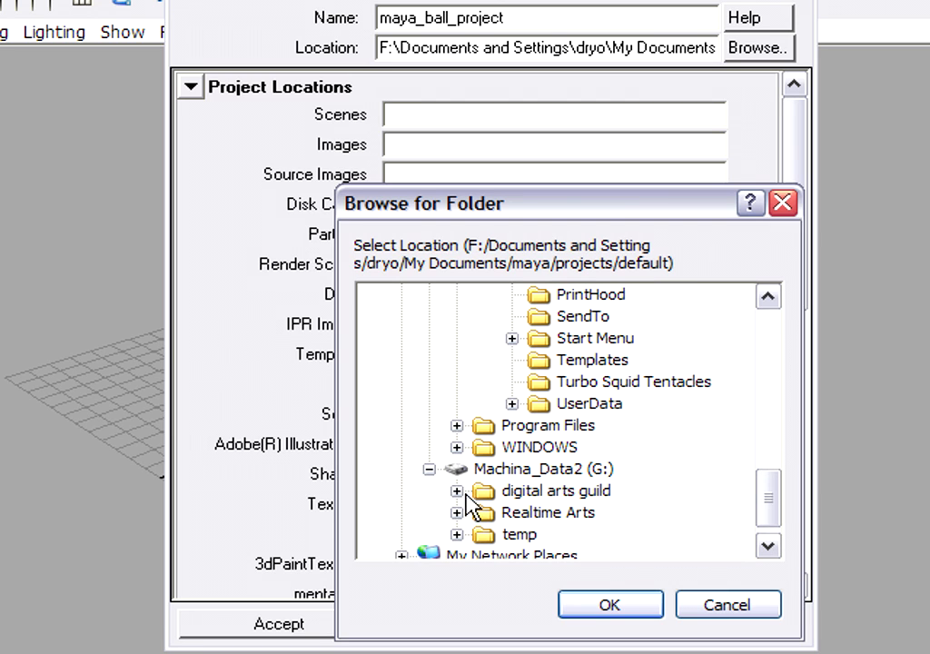
pyautogui.click(458, 490)
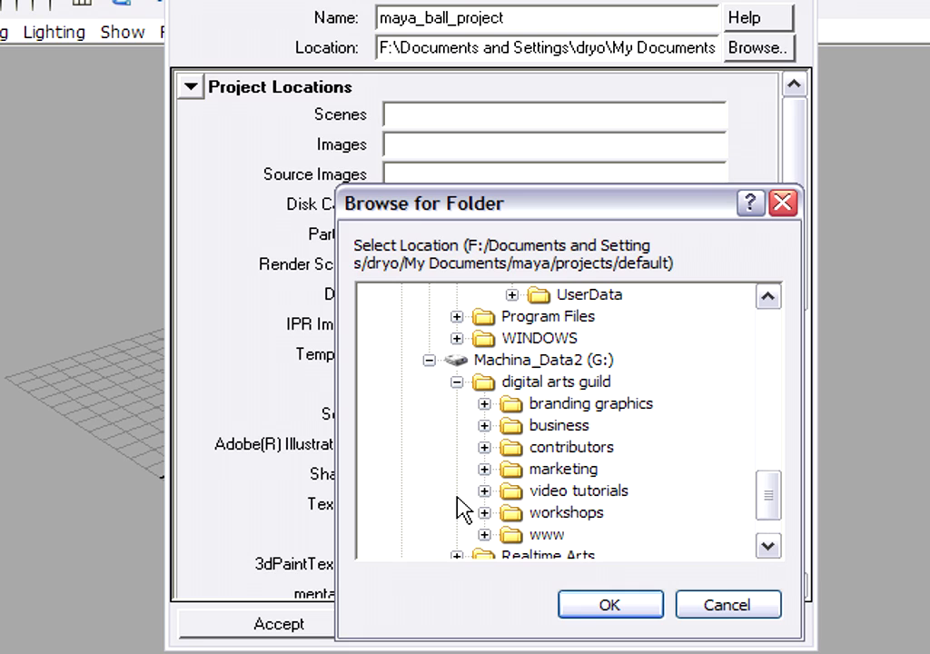
pyautogui.click(485, 490)
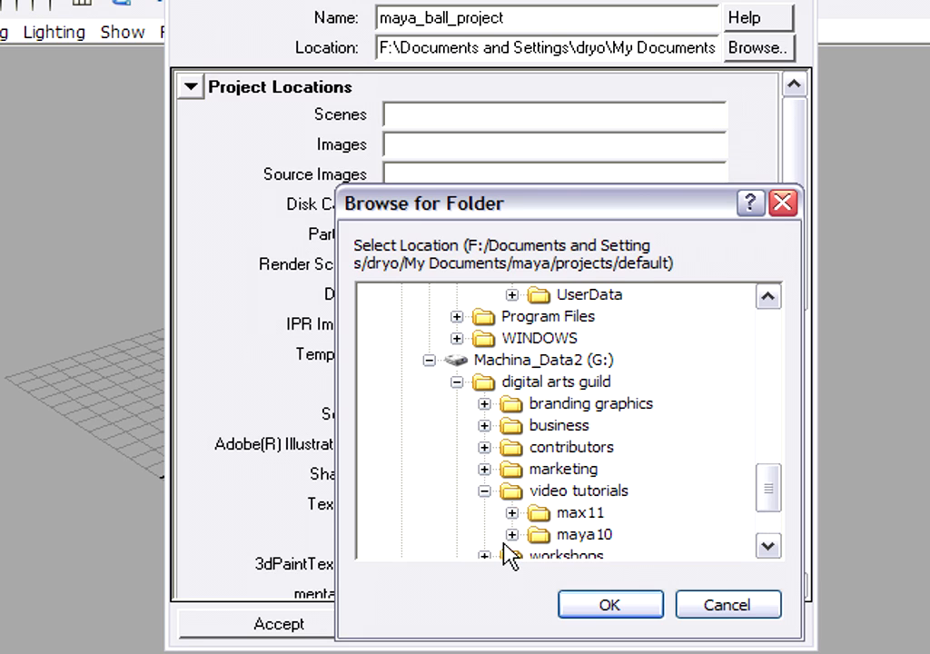
pyautogui.click(512, 534)
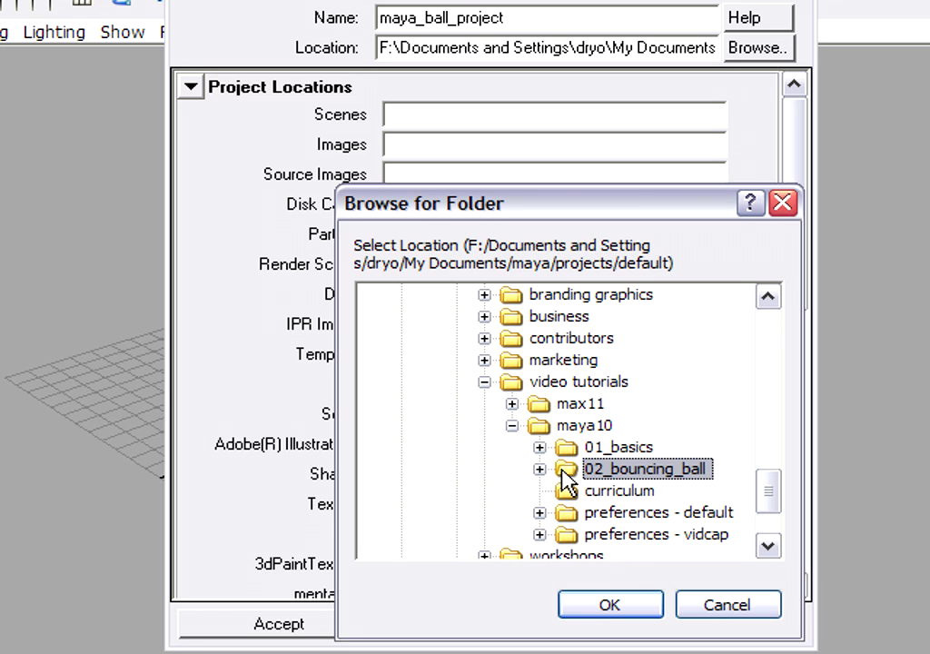
pyautogui.moveTo(580, 486)
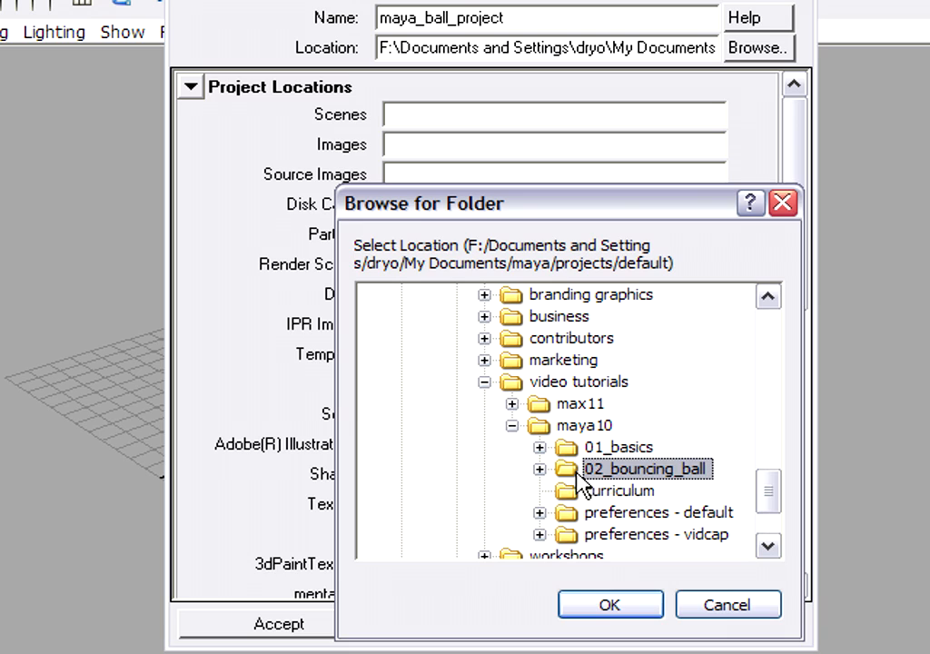
pyautogui.click(609, 604)
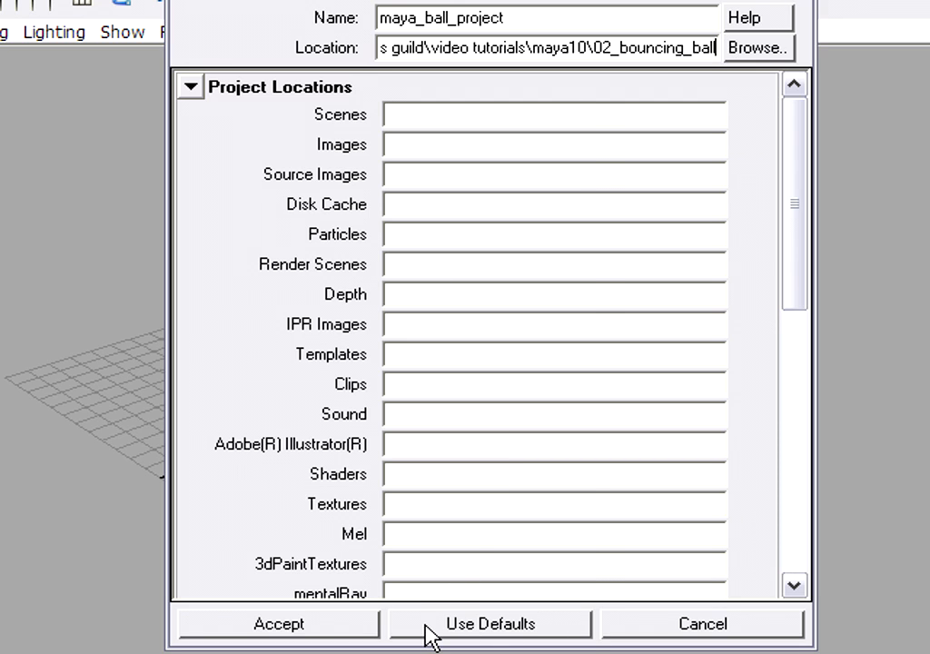
pyautogui.click(489, 624)
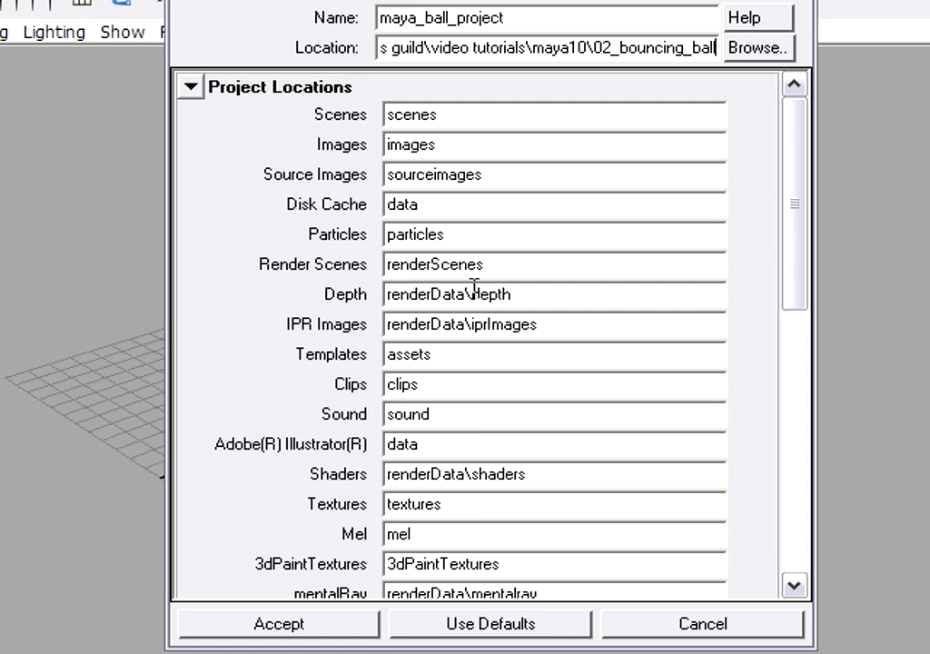
pyautogui.moveTo(488, 591)
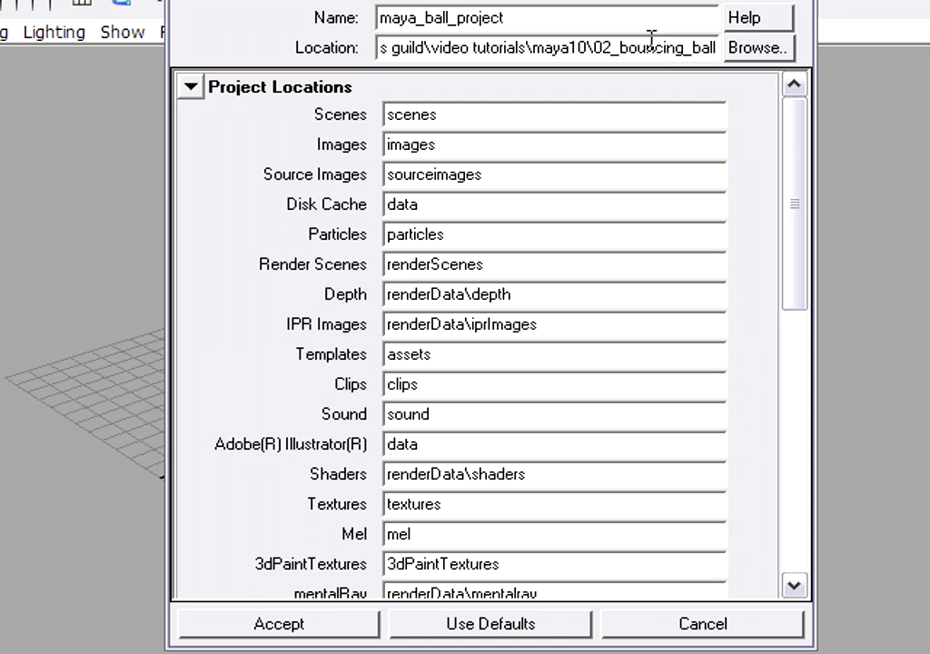
pyautogui.moveTo(491, 228)
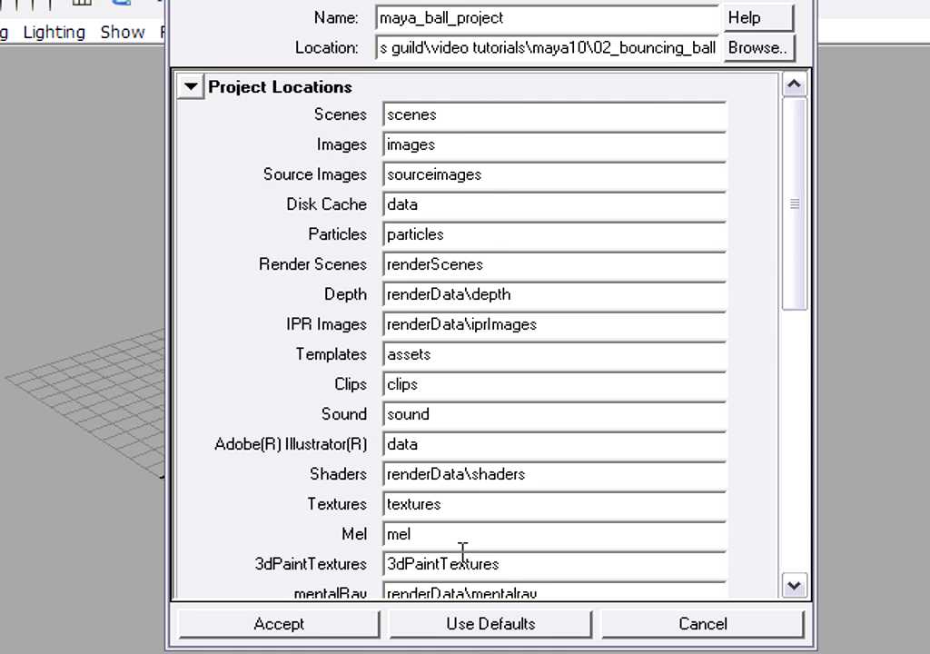
pyautogui.moveTo(232, 628)
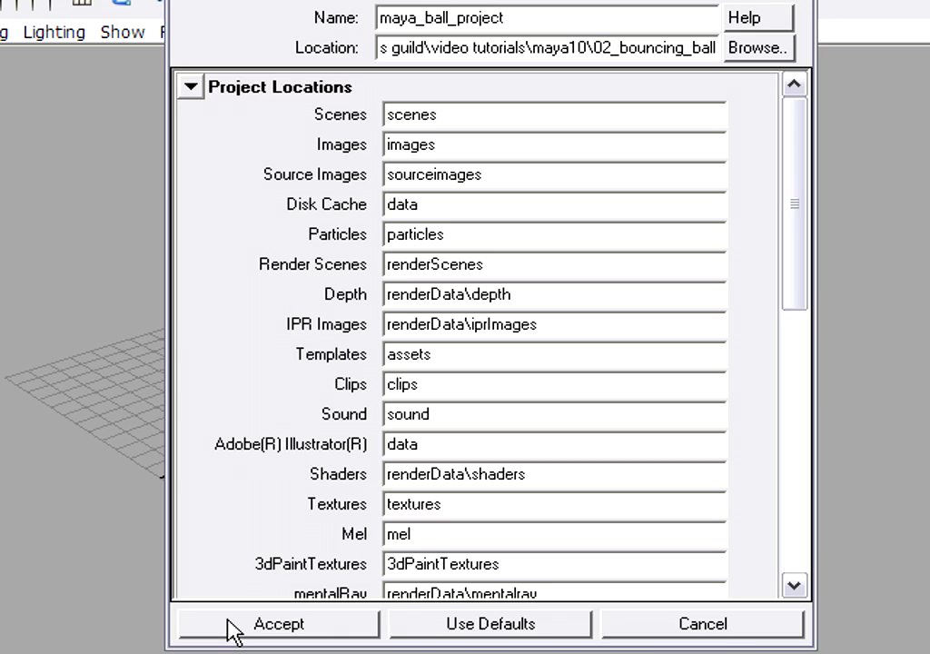
pyautogui.click(278, 623)
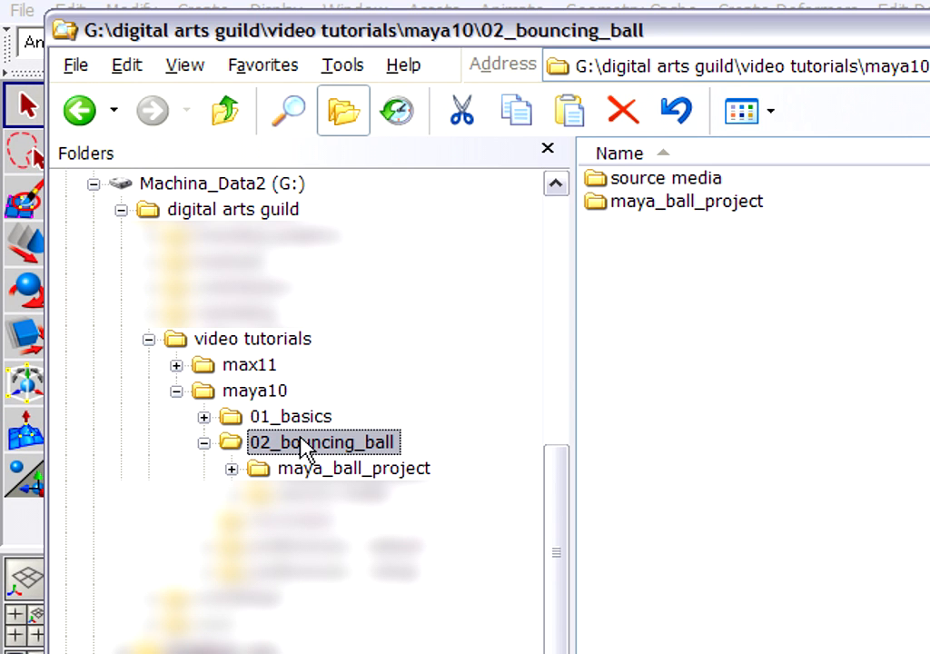
pyautogui.moveTo(658, 271)
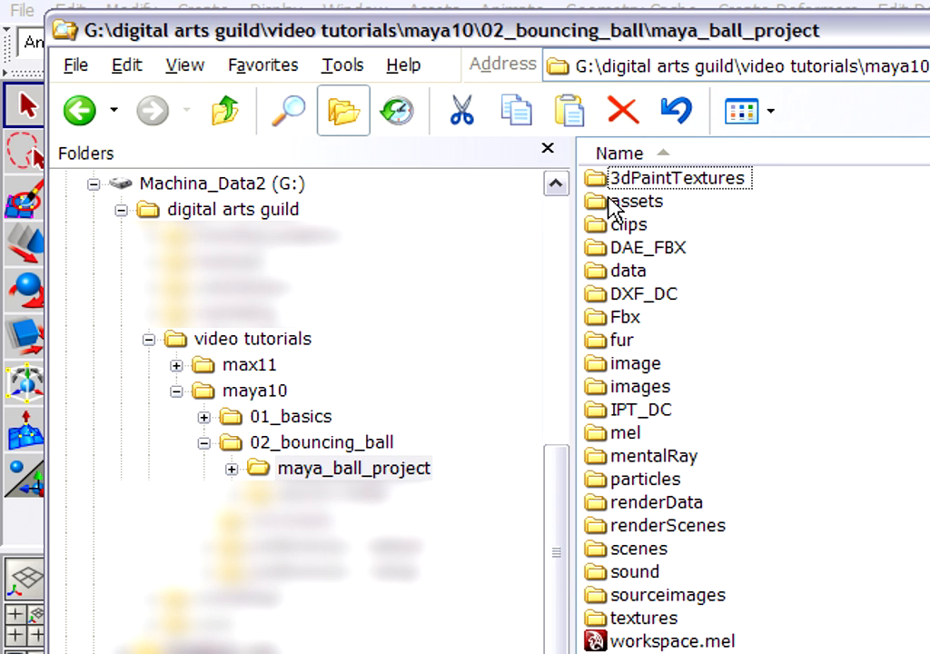
pyautogui.moveTo(644, 441)
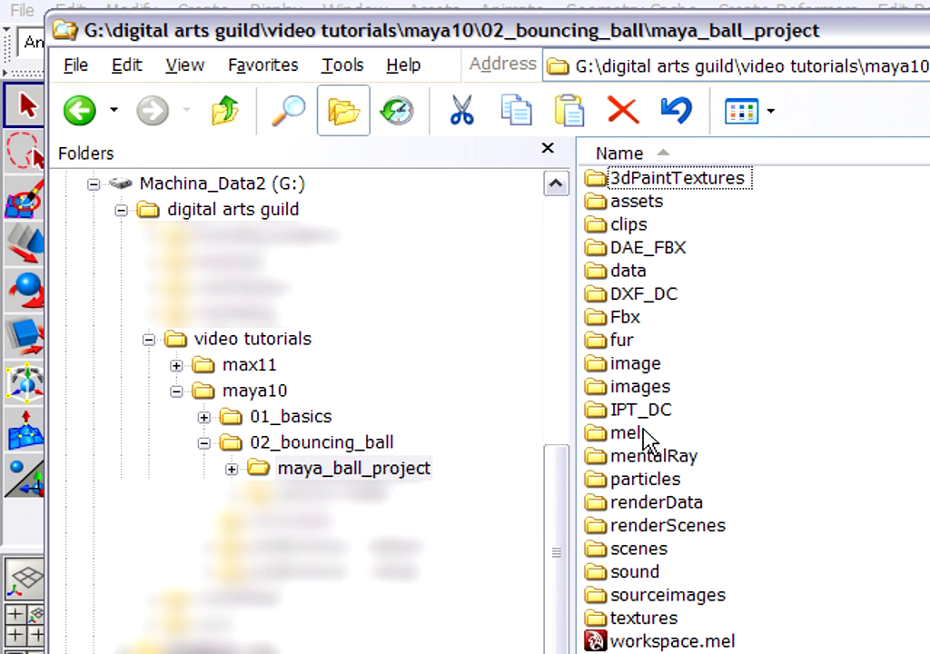
pyautogui.moveTo(633, 641)
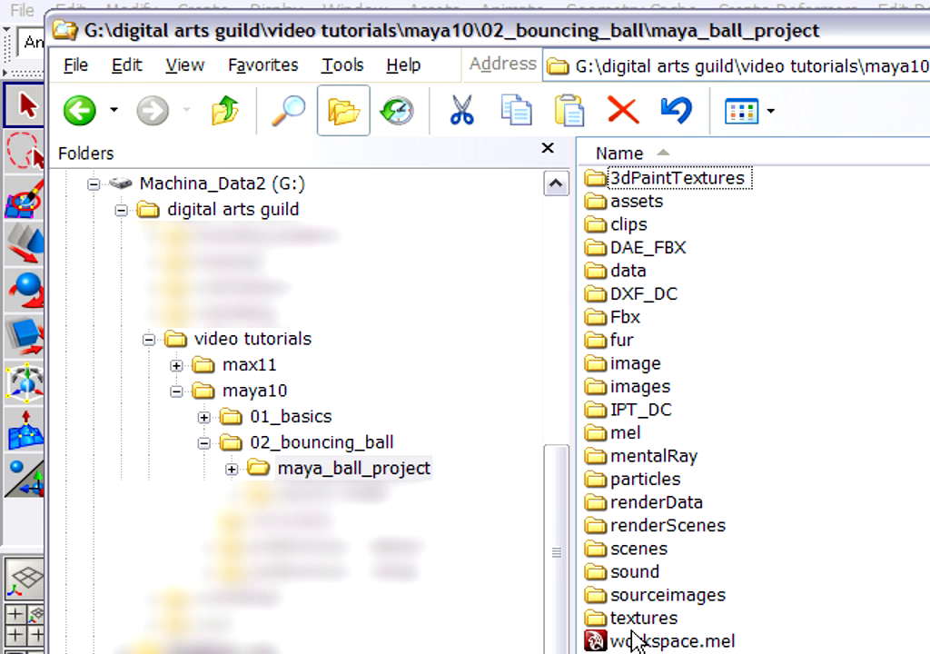
pyautogui.moveTo(727, 11)
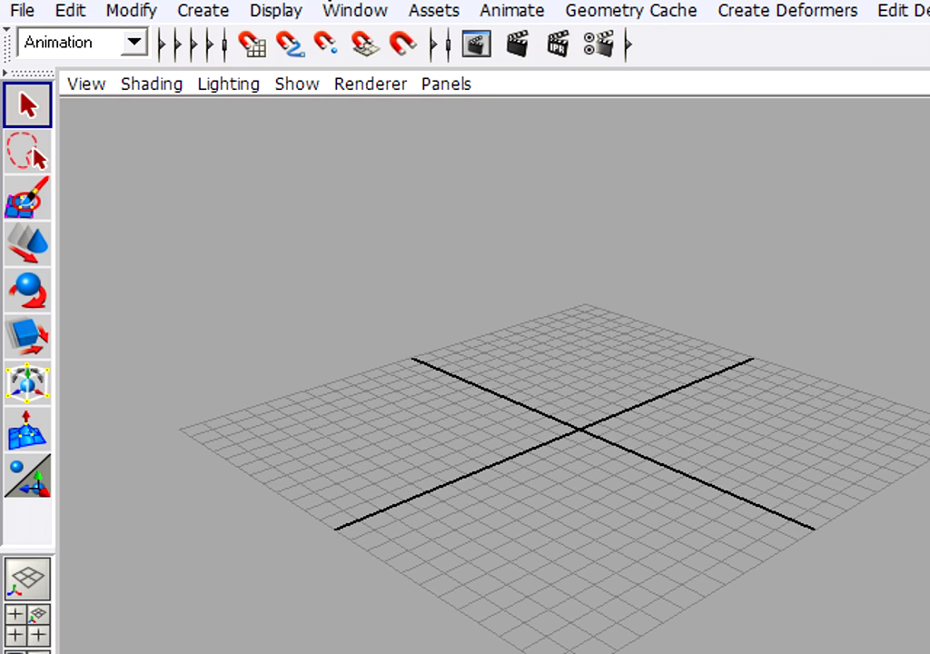
# - Use File > Project > Set to choose maya_ball_project as the current project
pyautogui.click(21, 10)
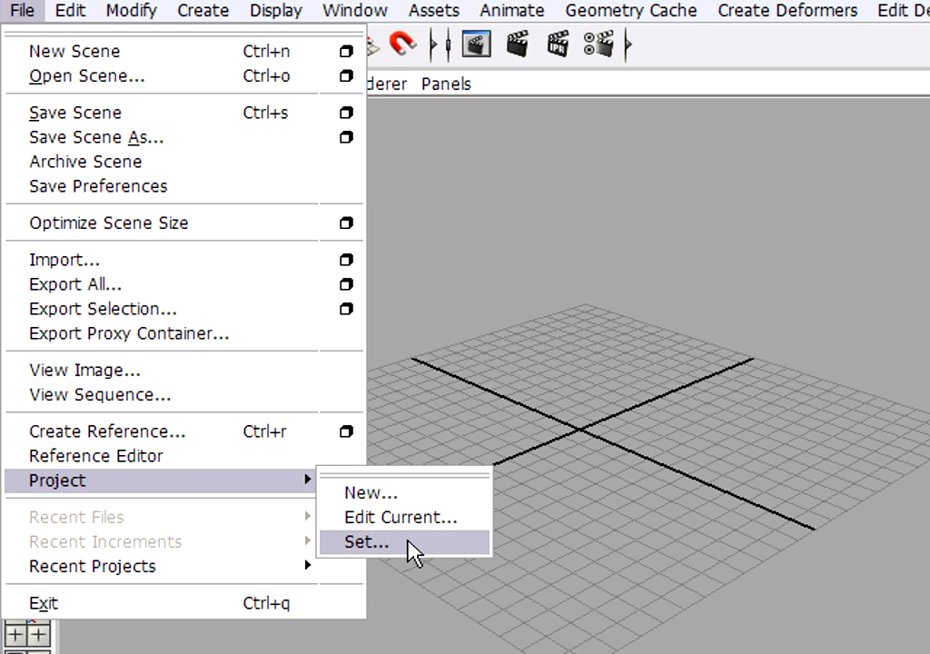
pyautogui.click(364, 542)
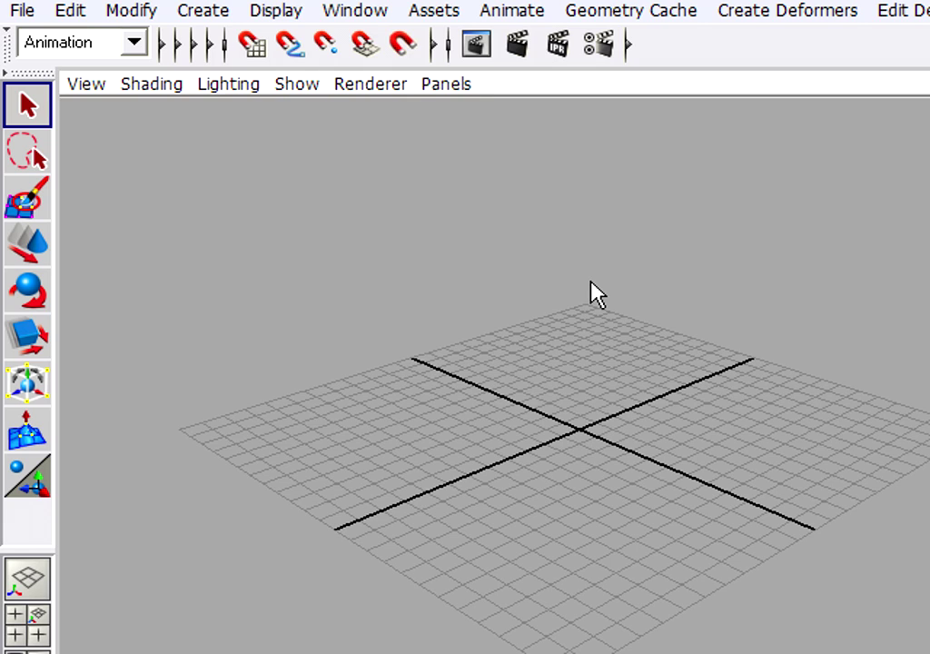
pyautogui.moveTo(631, 302)
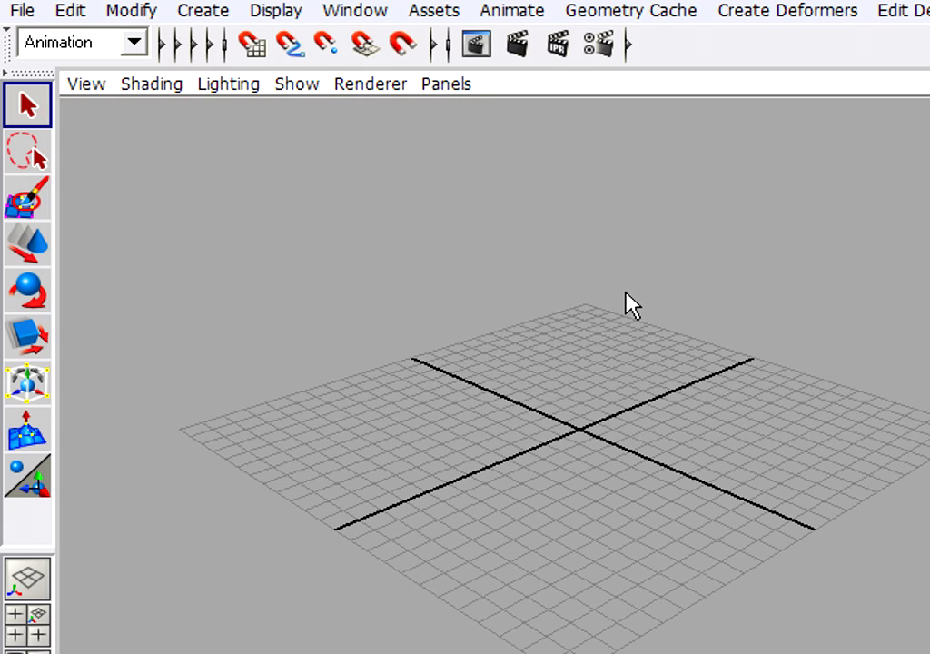
pyautogui.moveTo(670, 295)
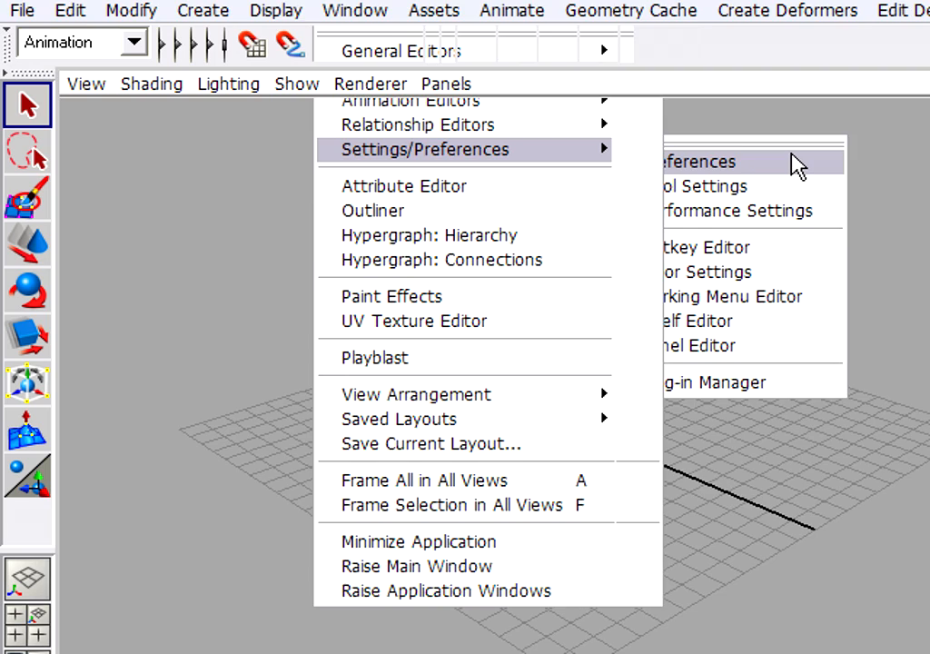
# - Open Preferences at the Settings category showing centimeter, degrees and Film (24 fps)
pyautogui.click(700, 162)
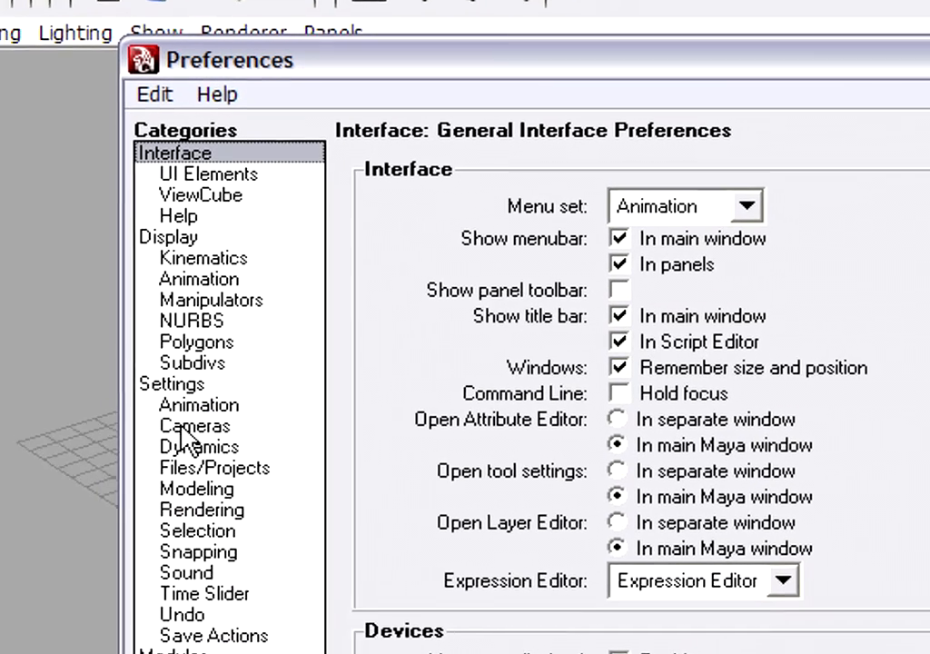
pyautogui.click(170, 383)
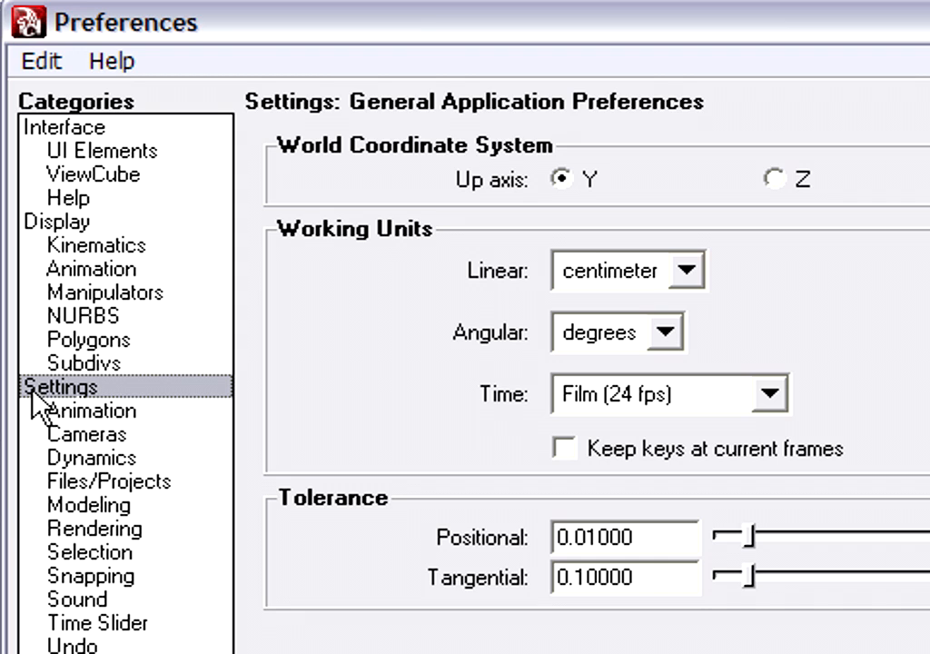
pyautogui.moveTo(620, 250)
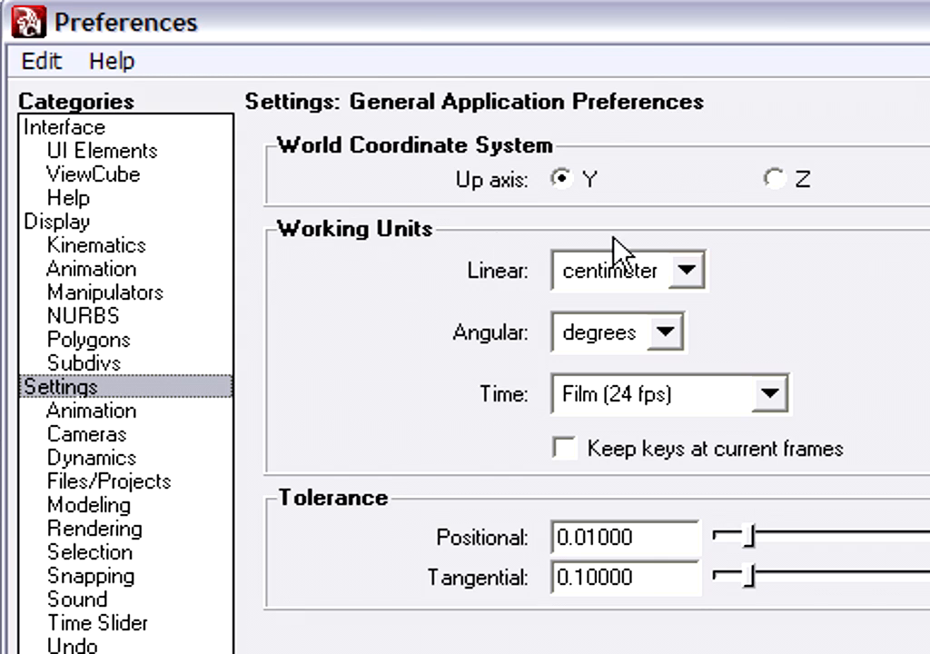
pyautogui.moveTo(495, 304)
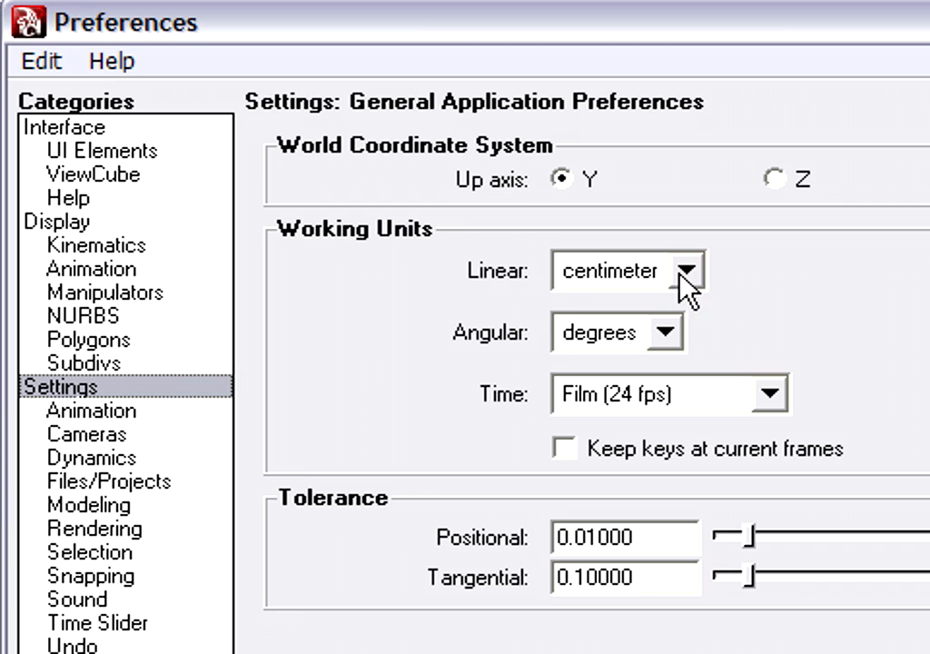
pyautogui.moveTo(477, 354)
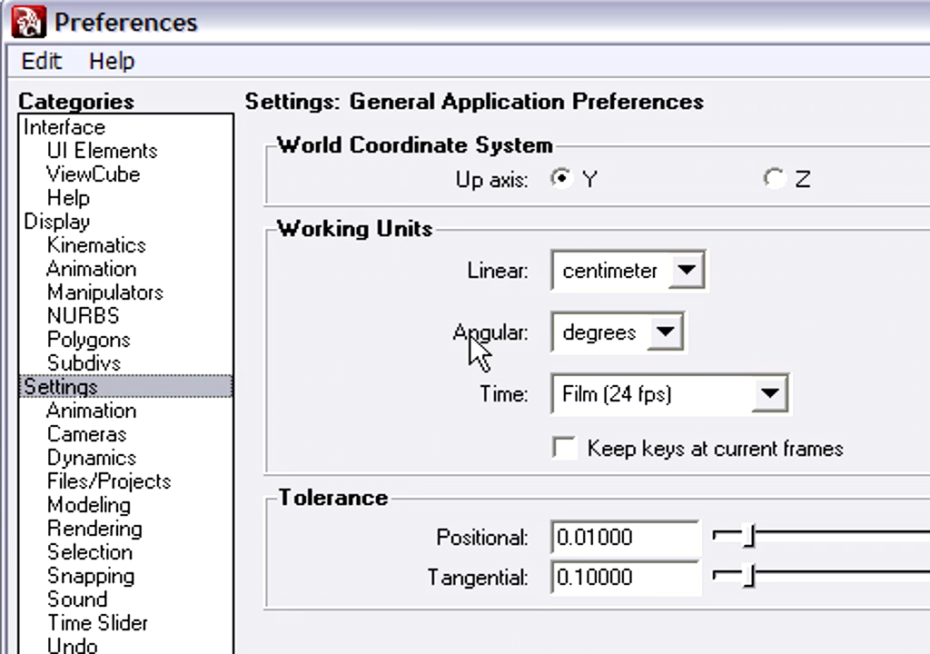
pyautogui.moveTo(595, 413)
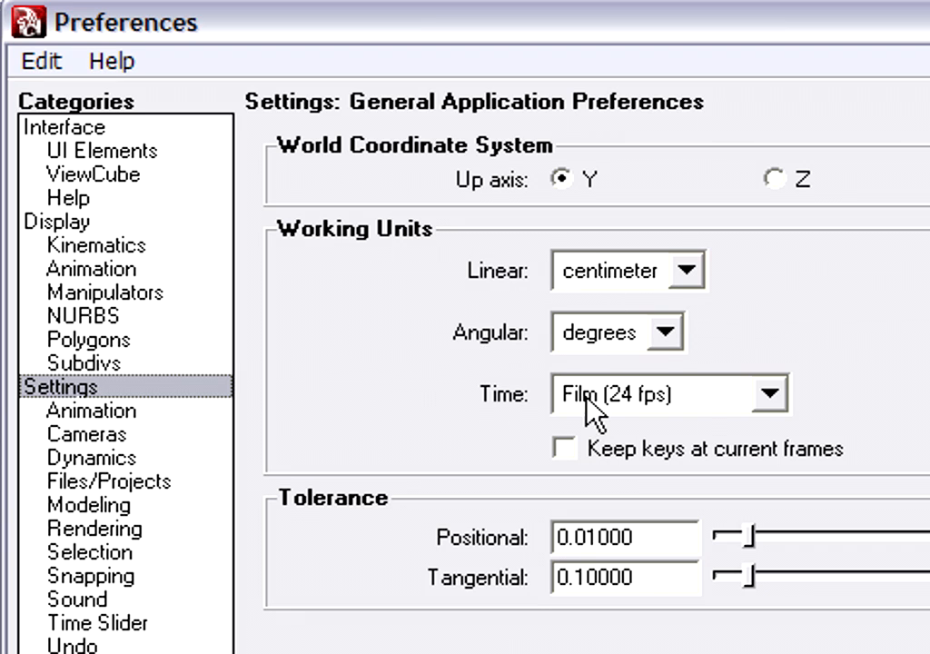
pyautogui.moveTo(723, 407)
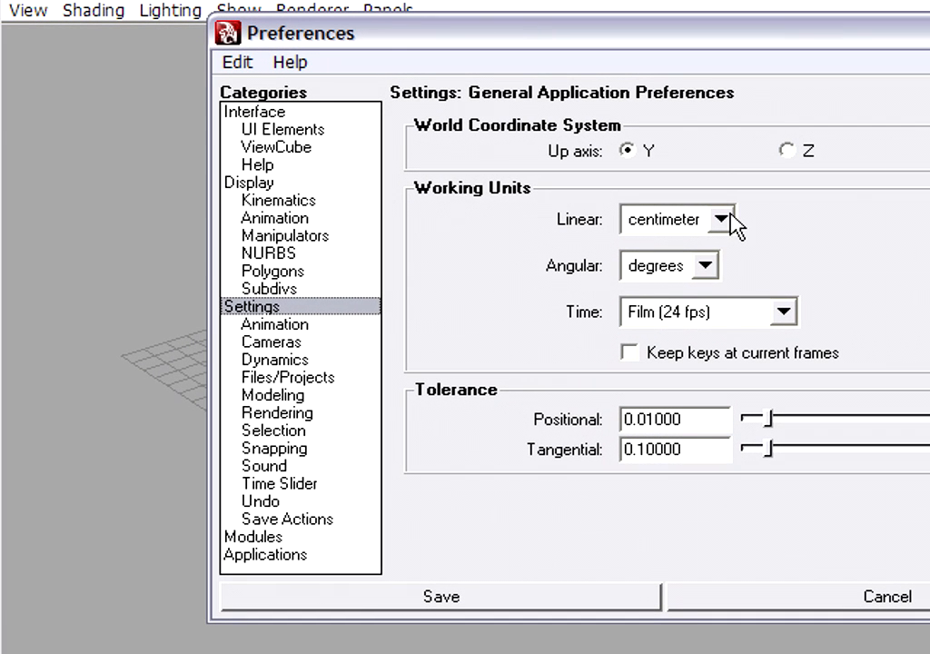
pyautogui.click(717, 218)
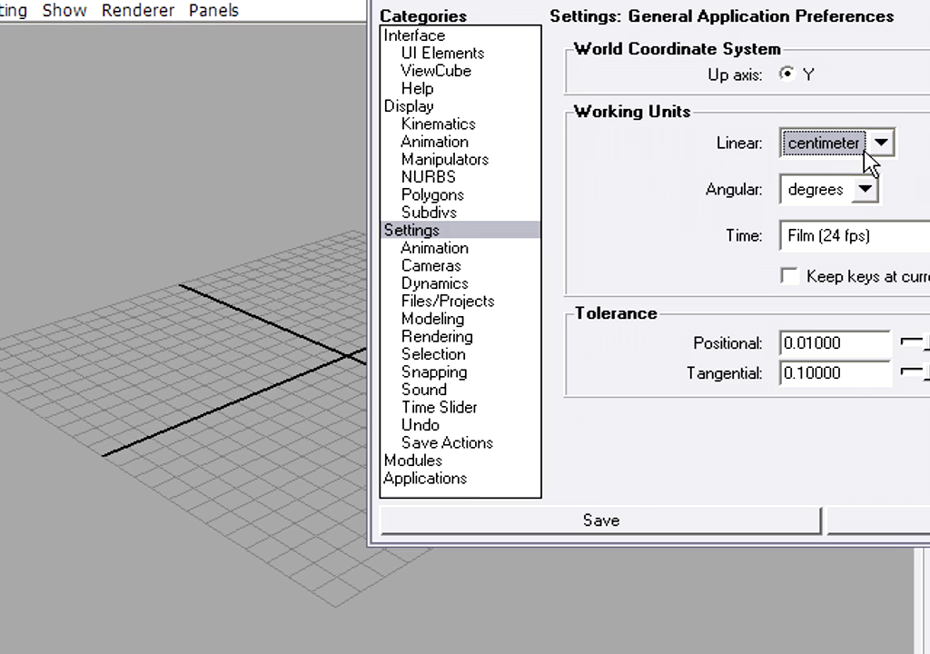
pyautogui.moveTo(268, 374)
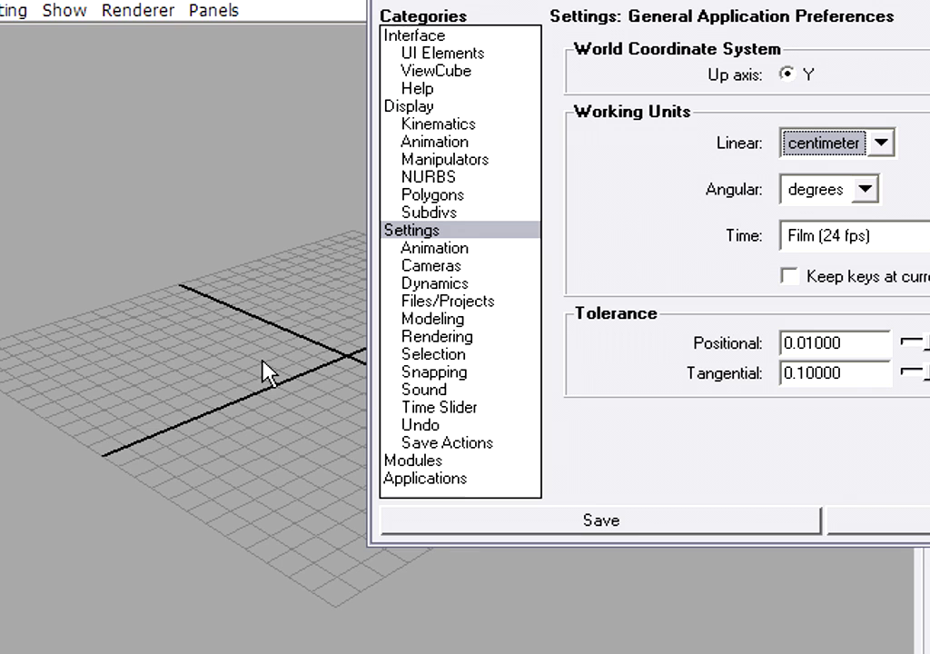
# - Browse the Linear units list and keep it on centimeter
pyautogui.click(876, 141)
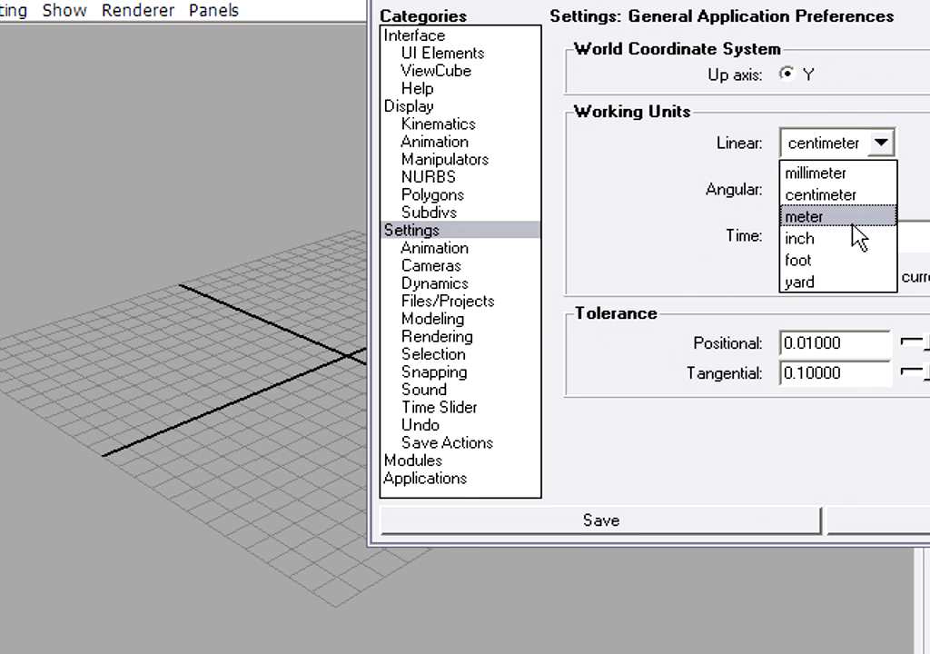
pyautogui.moveTo(822, 194)
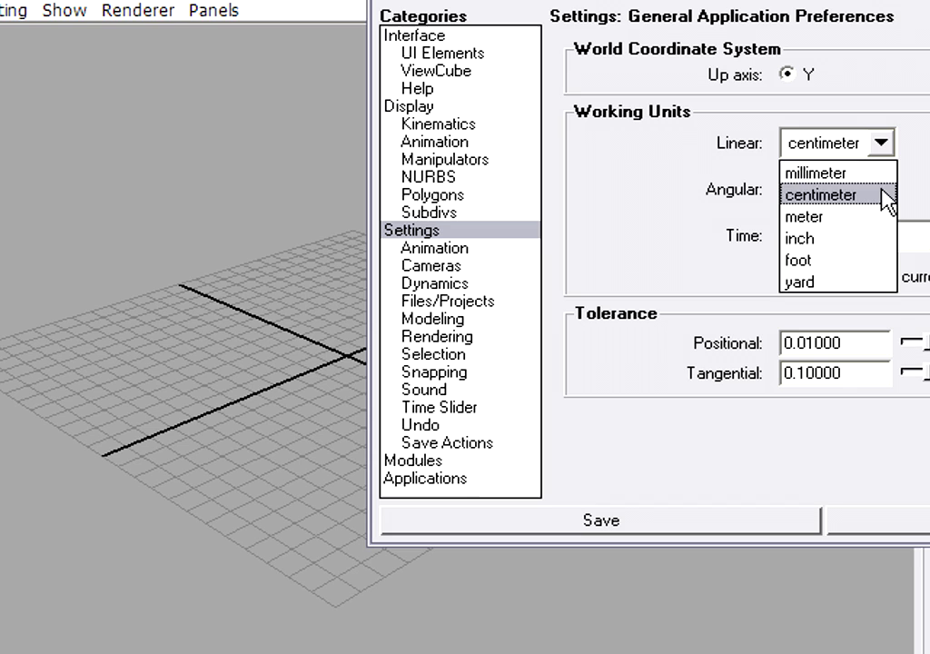
pyautogui.moveTo(875, 204)
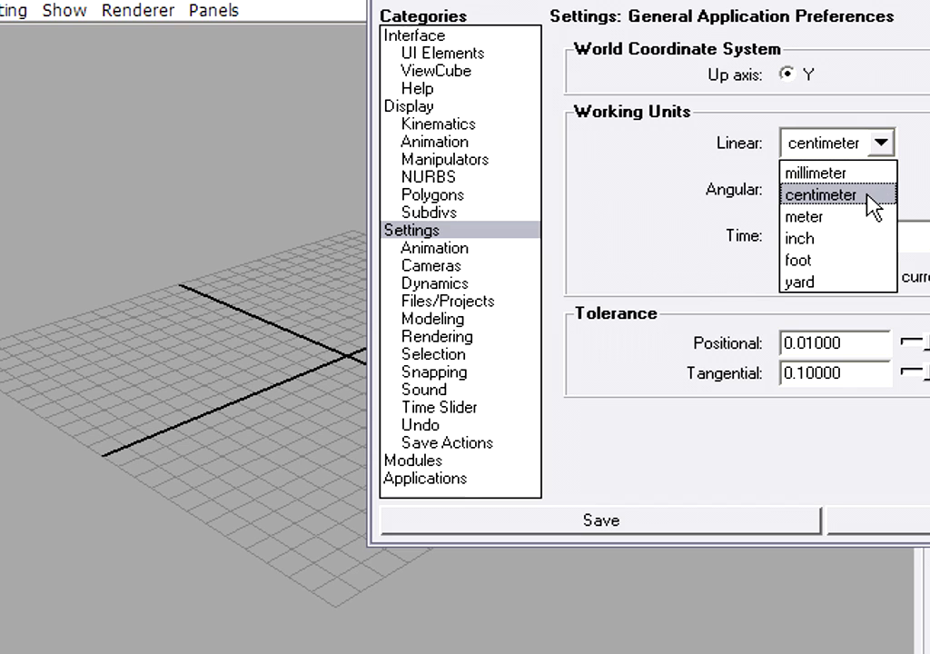
pyautogui.moveTo(801, 238)
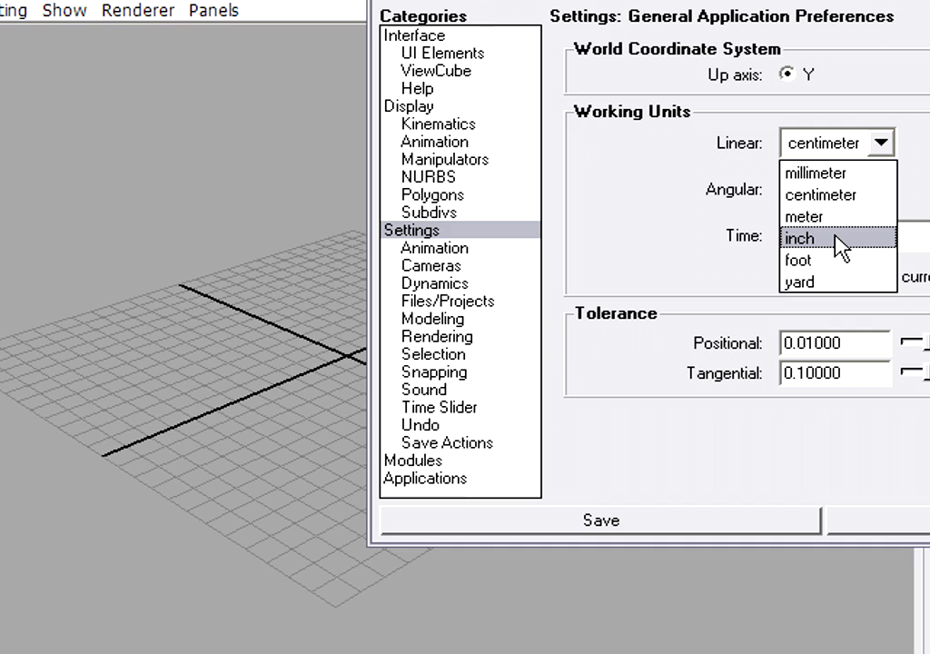
pyautogui.moveTo(831, 252)
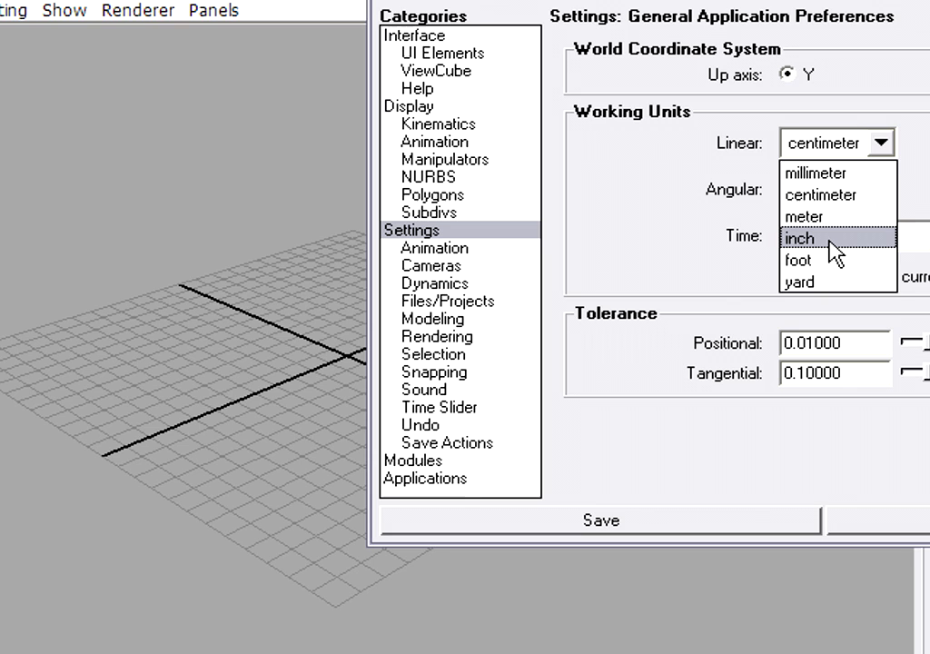
pyautogui.moveTo(822, 196)
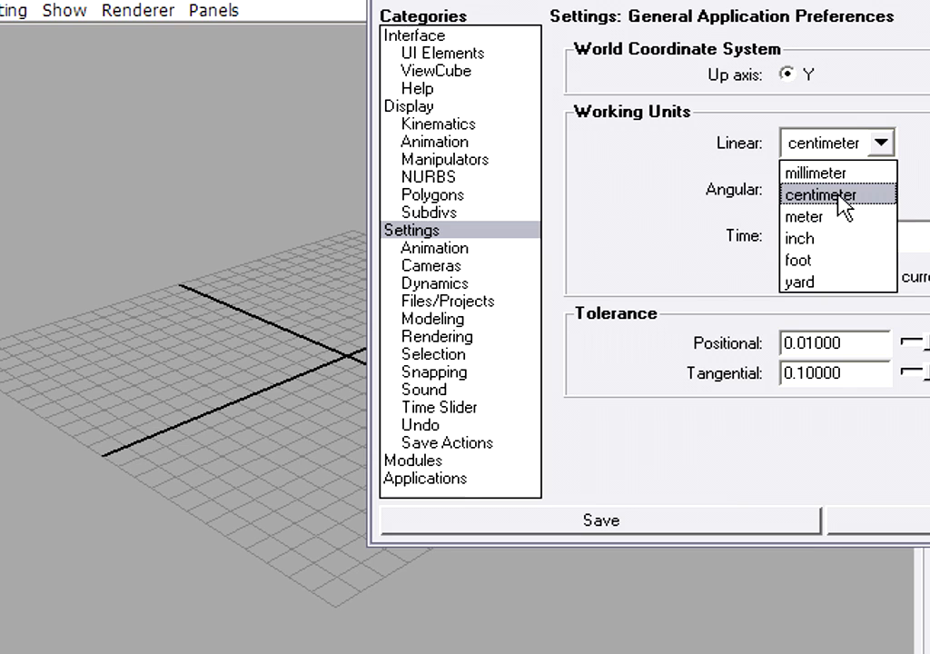
pyautogui.moveTo(835, 238)
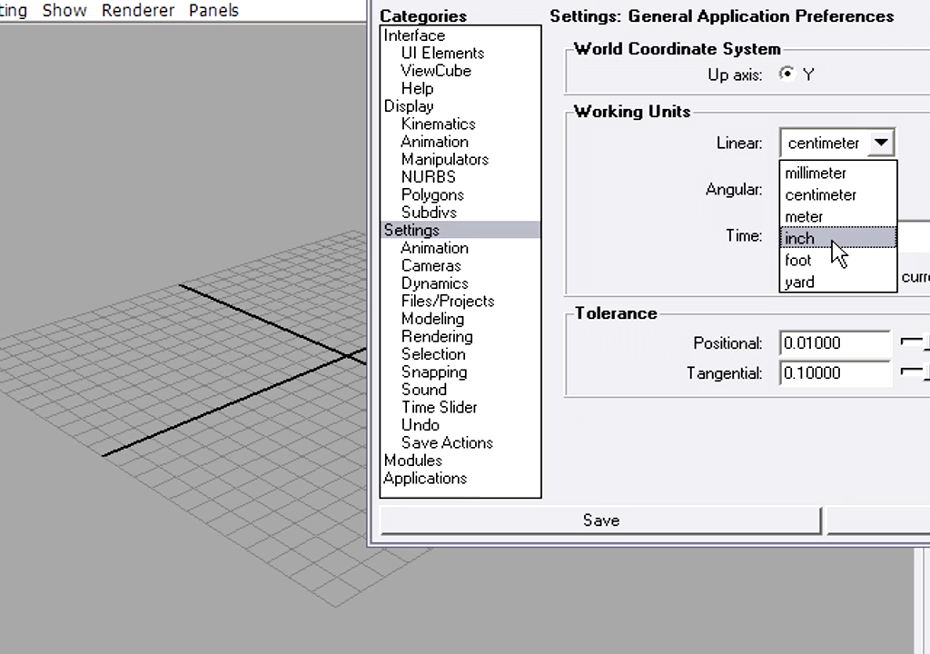
pyautogui.click(820, 195)
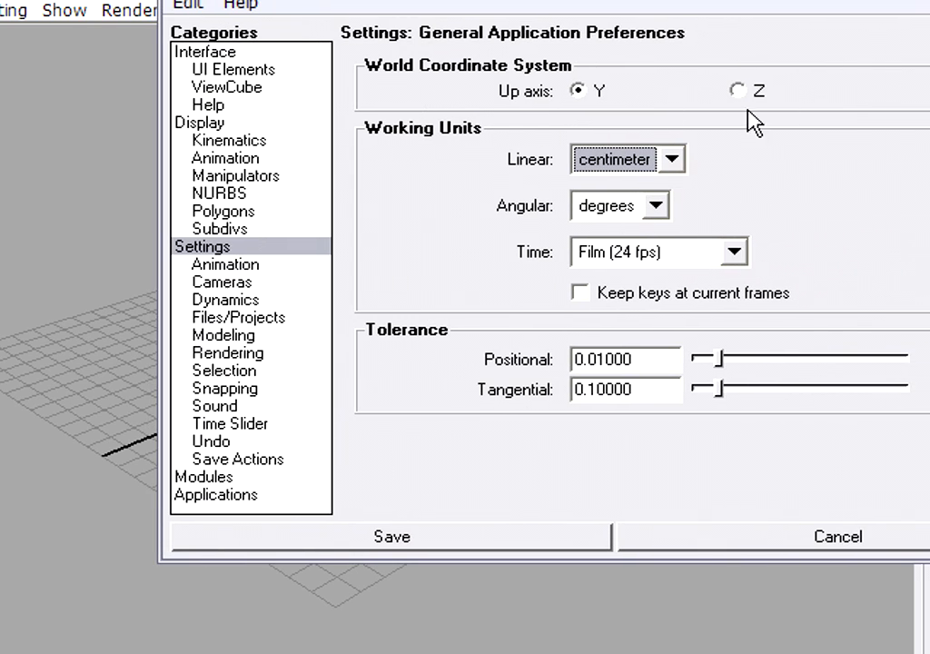
pyautogui.moveTo(708, 168)
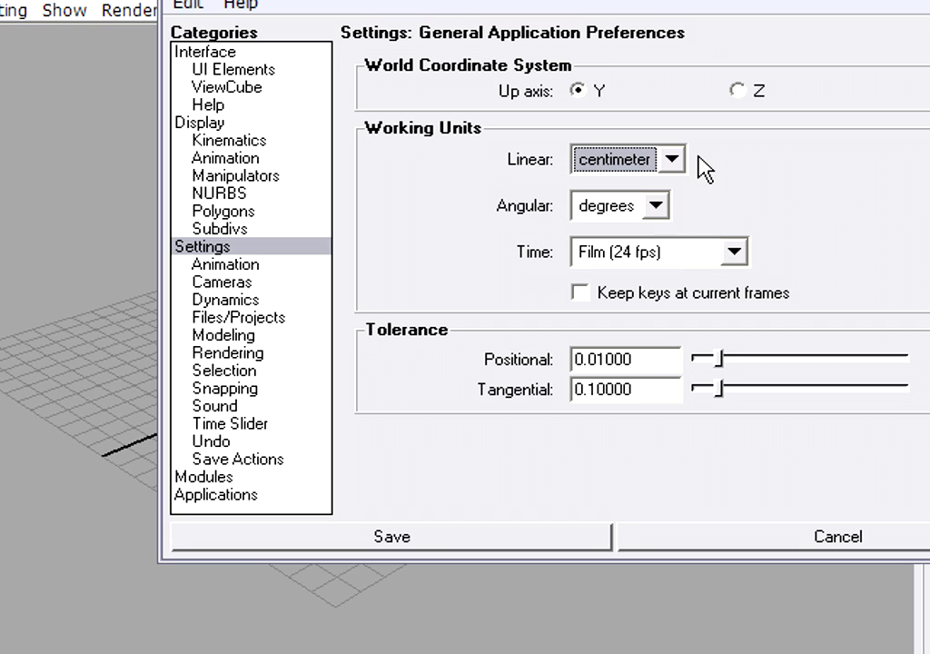
pyautogui.moveTo(573, 264)
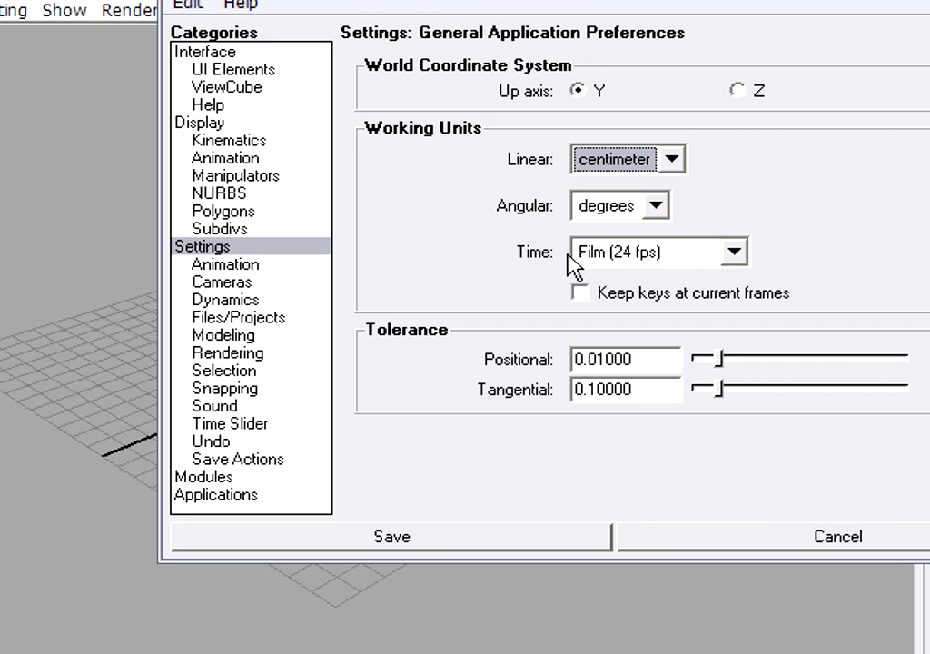
pyautogui.moveTo(684, 275)
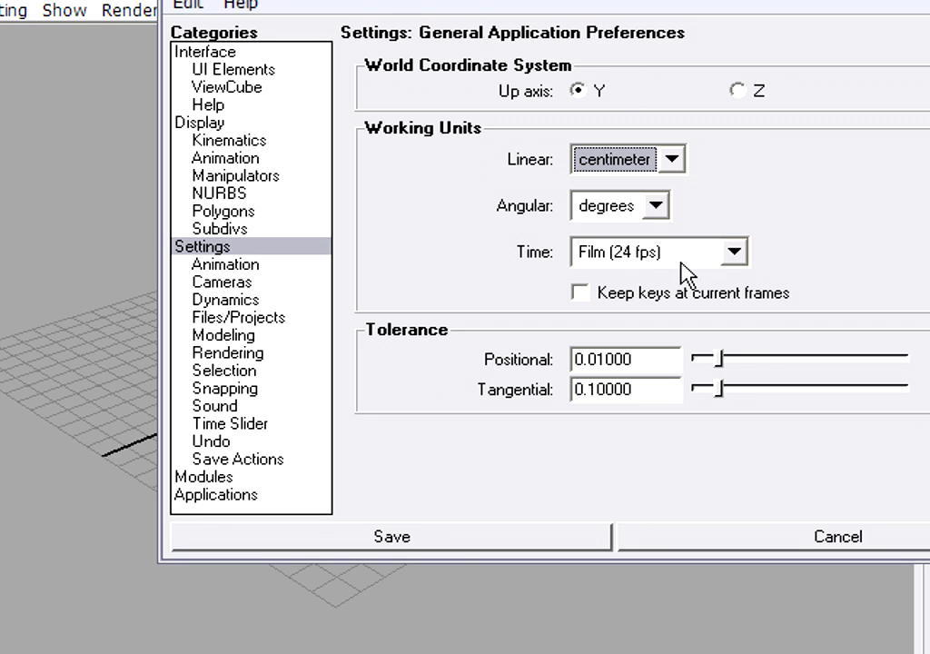
pyautogui.moveTo(436, 191)
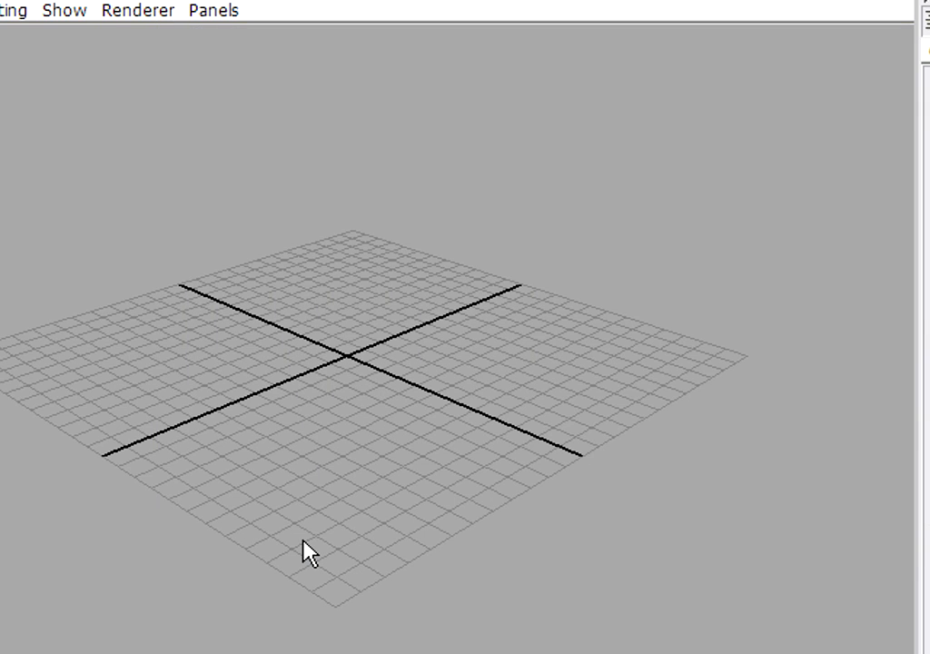
pyautogui.moveTo(597, 381)
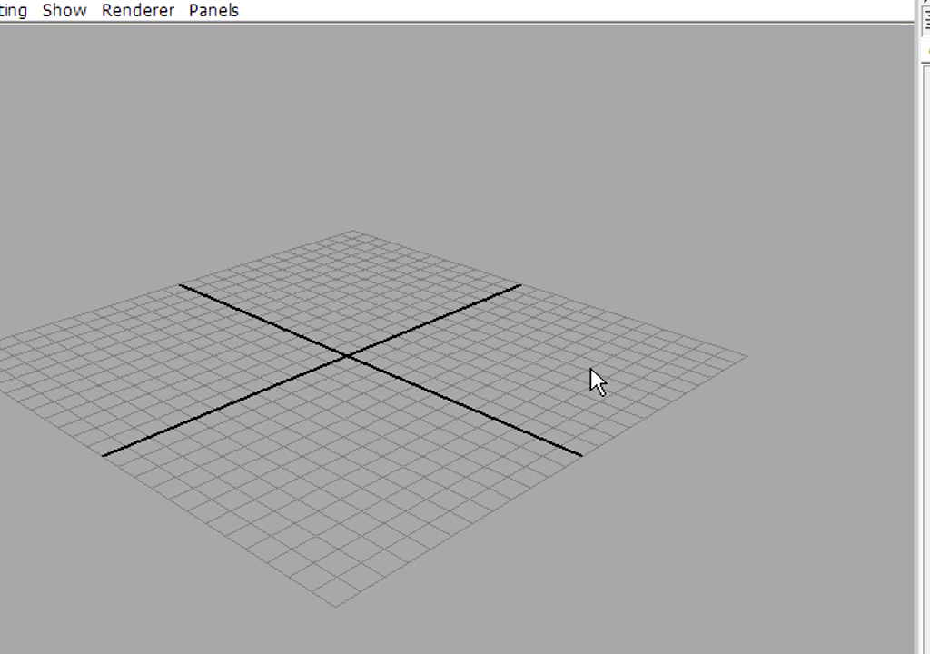
pyautogui.moveTo(593, 423)
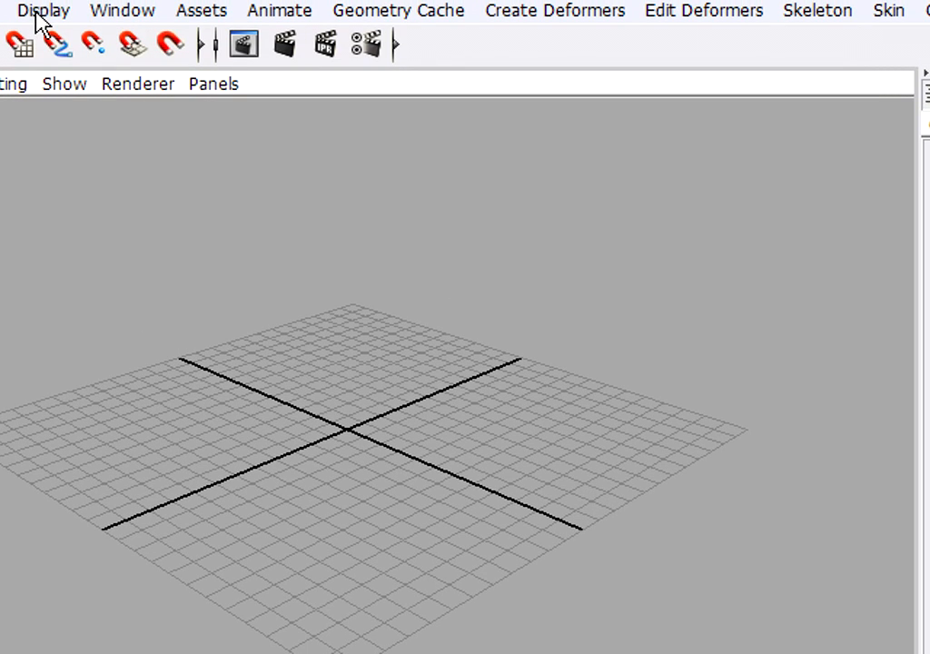
# - Open Grid Options from the Display menu and drag its window aside
pyautogui.click(44, 10)
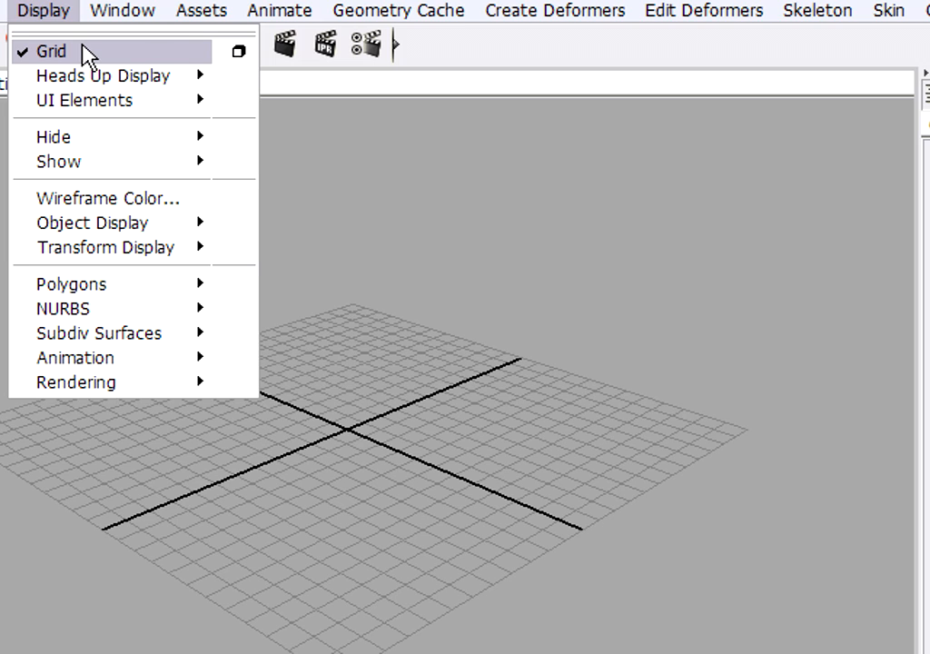
pyautogui.moveTo(238, 52)
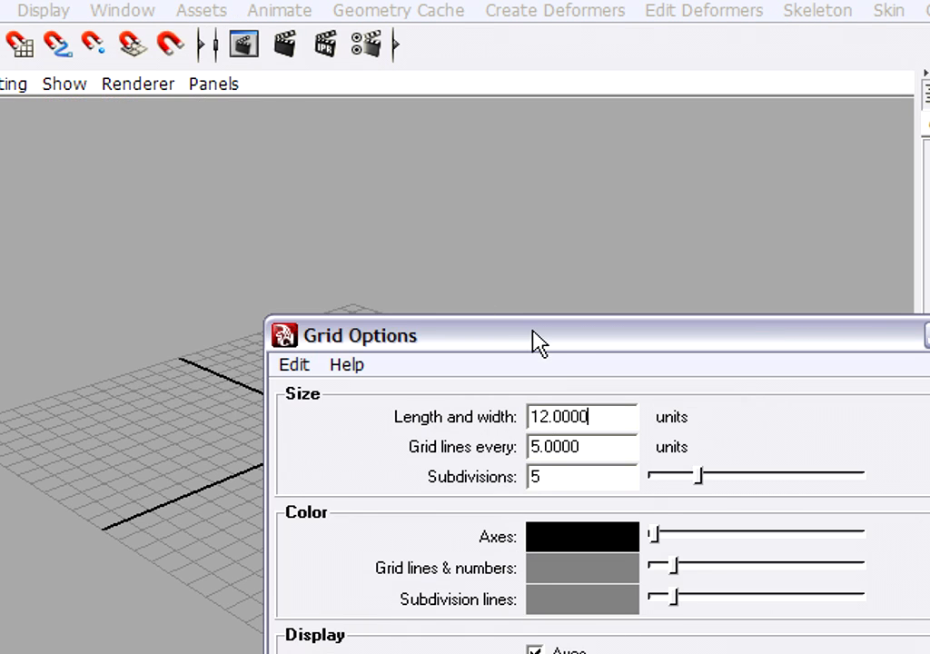
pyautogui.moveTo(539, 334); pyautogui.dragTo(810, 69)
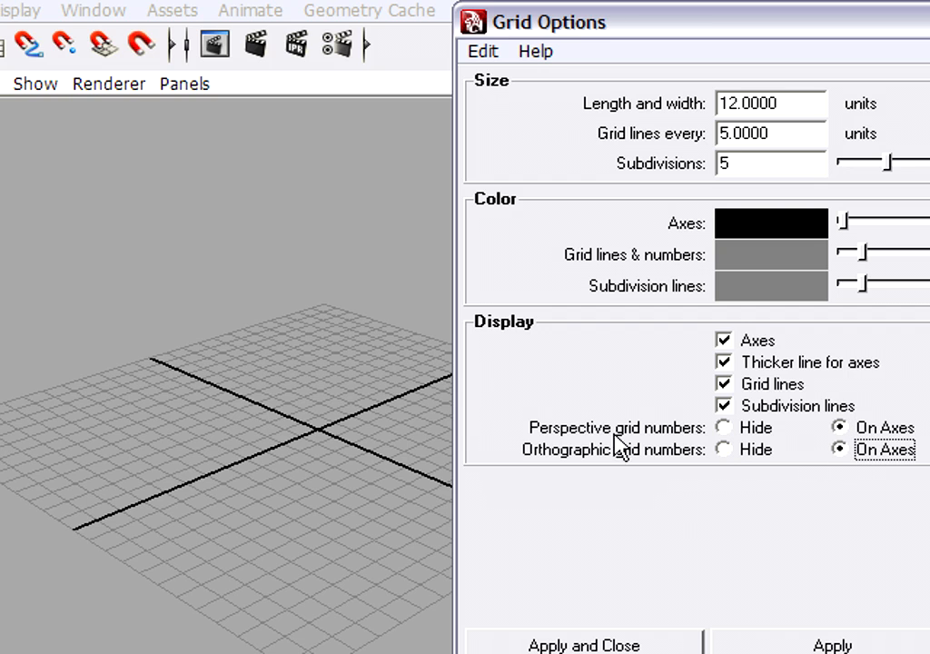
pyautogui.moveTo(693, 467)
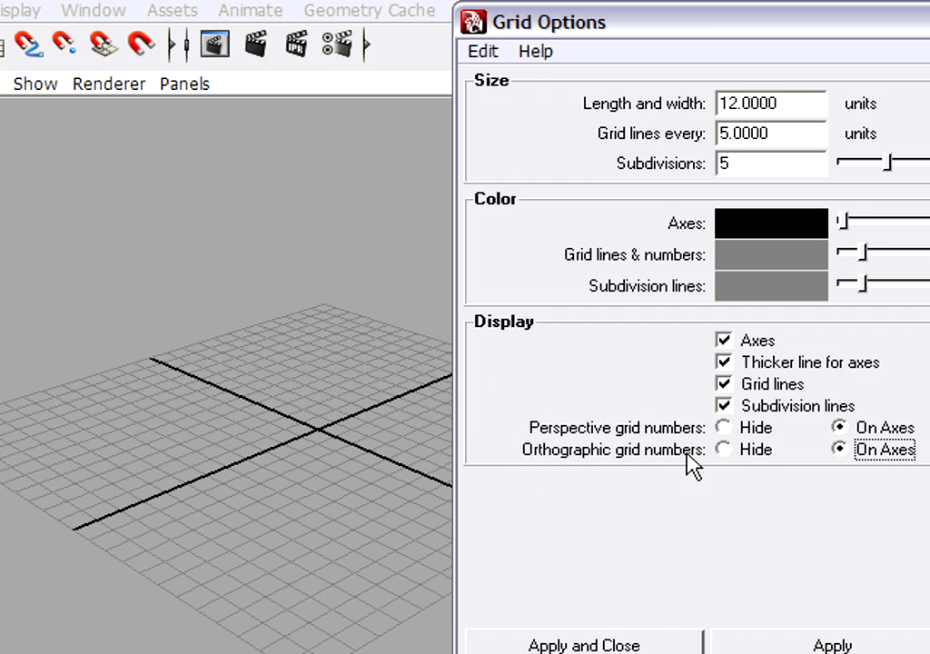
pyautogui.moveTo(743, 451)
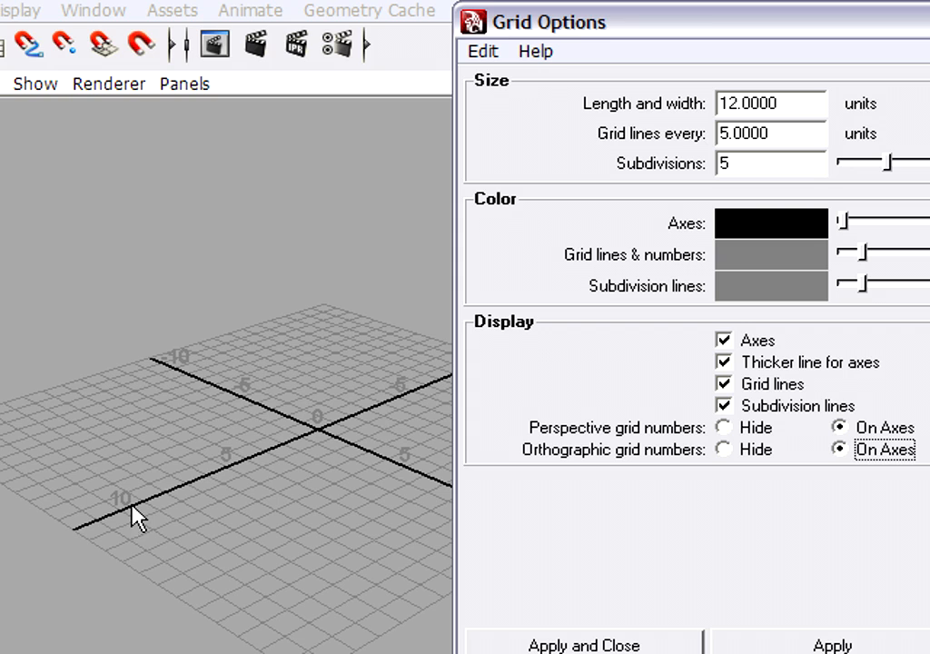
pyautogui.moveTo(323, 428)
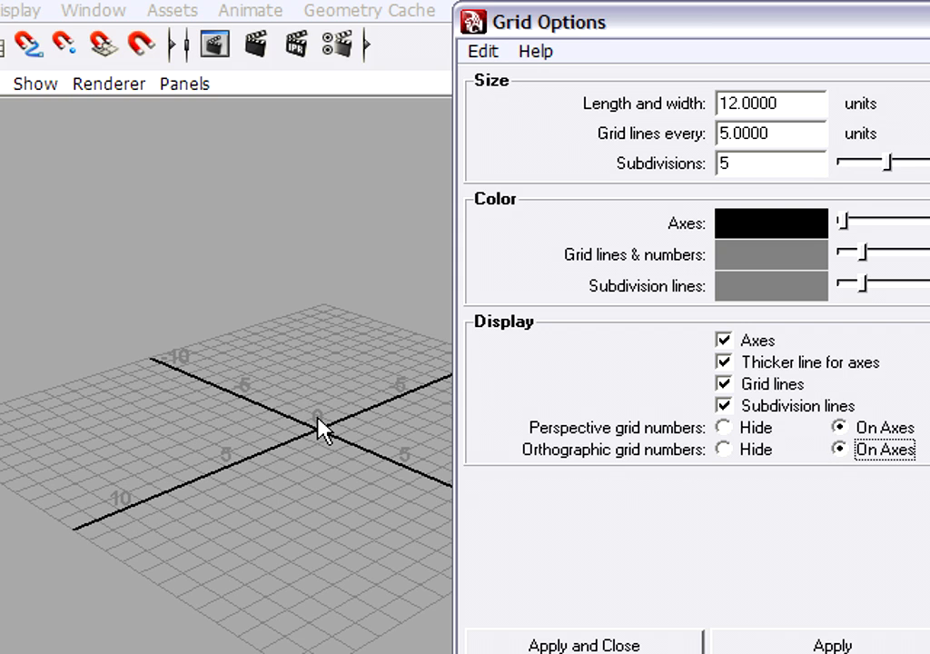
pyautogui.moveTo(232, 399)
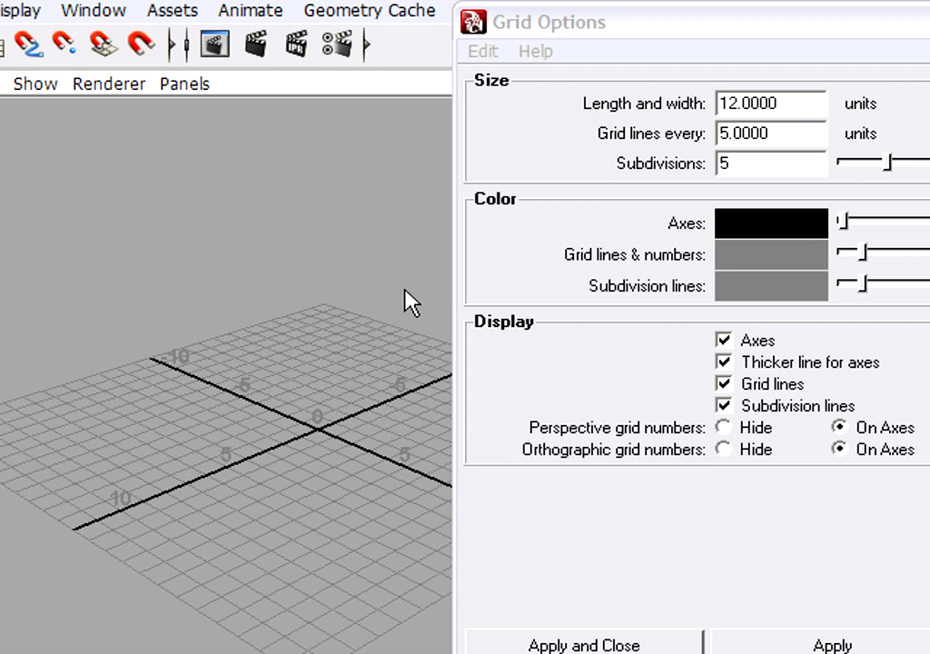
pyautogui.moveTo(753, 265)
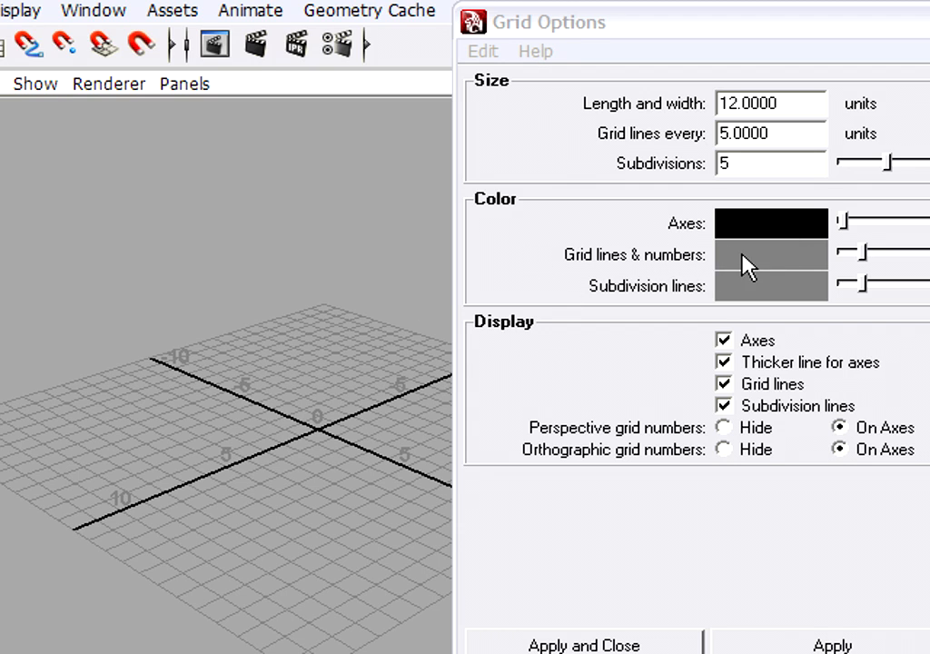
pyautogui.moveTo(774, 263)
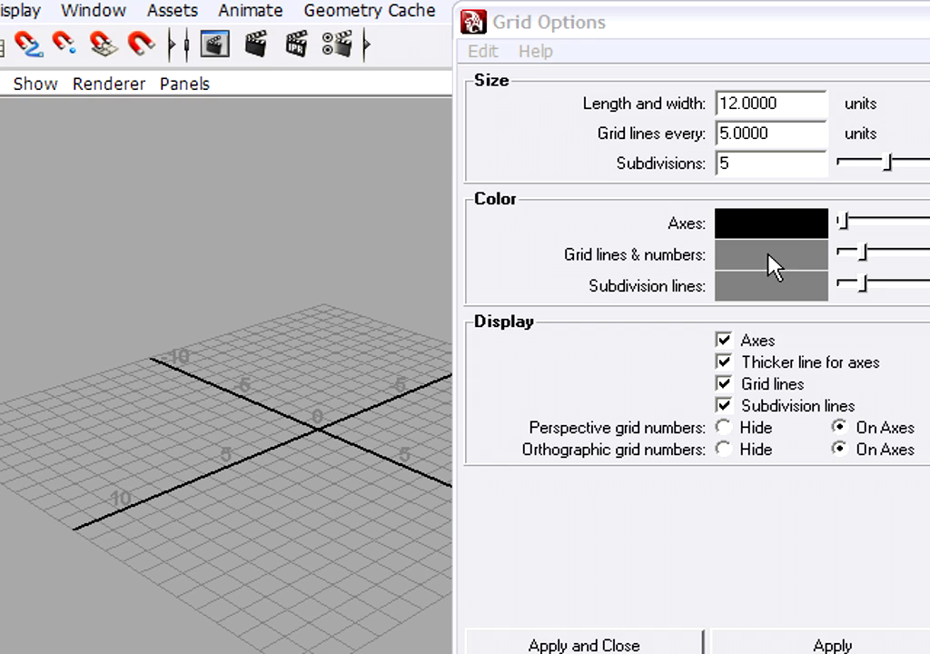
pyautogui.moveTo(743, 298)
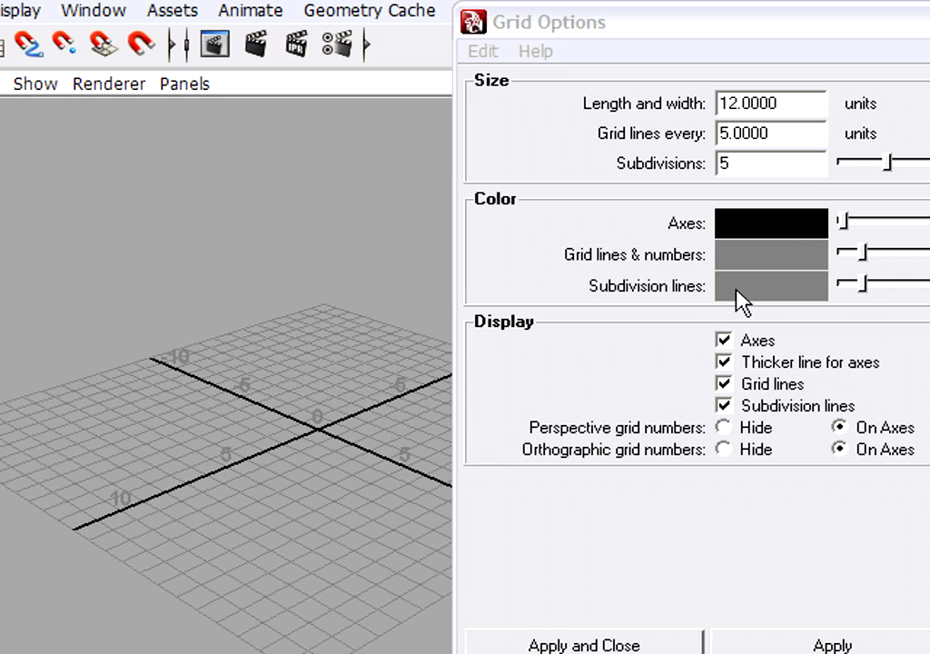
pyautogui.moveTo(863, 259)
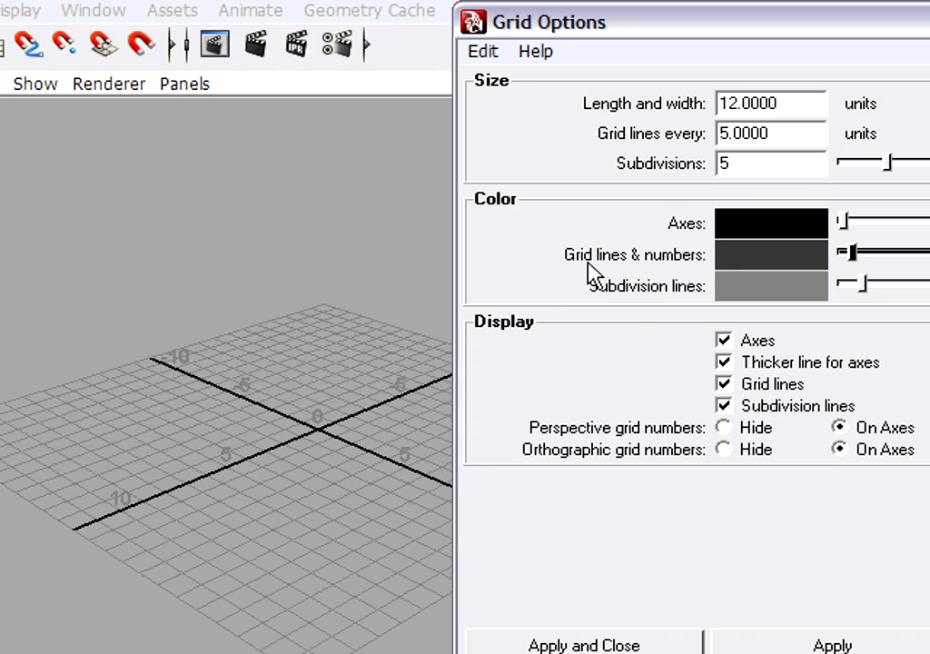
pyautogui.moveTo(840, 263)
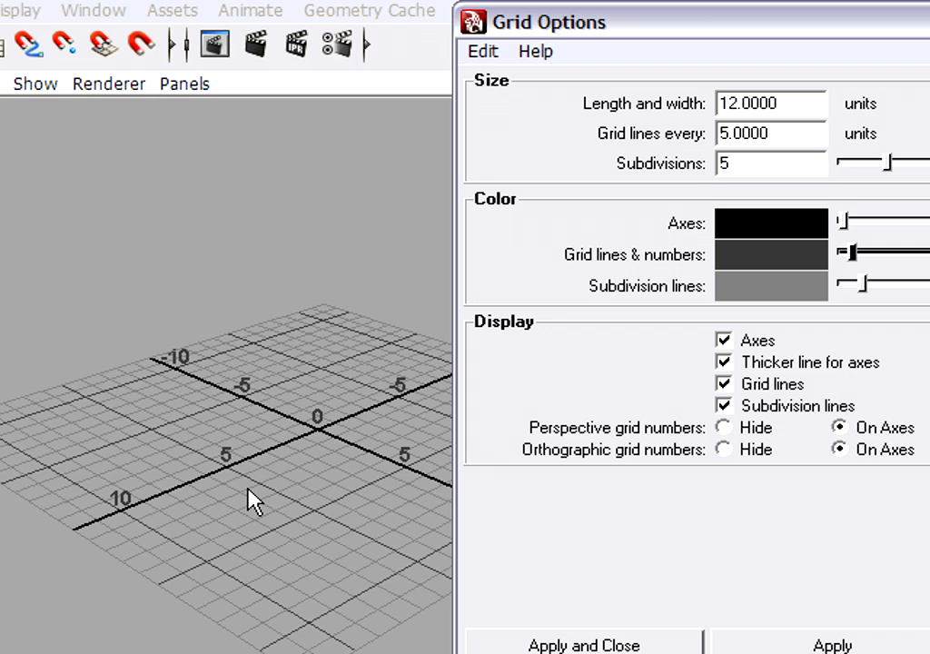
pyautogui.moveTo(316, 381)
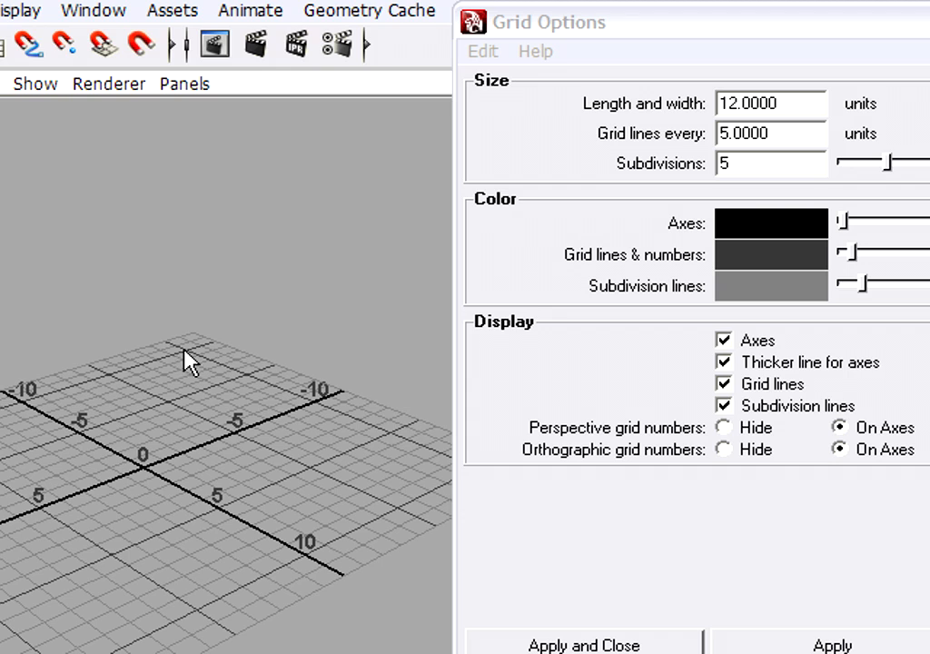
pyautogui.moveTo(379, 397)
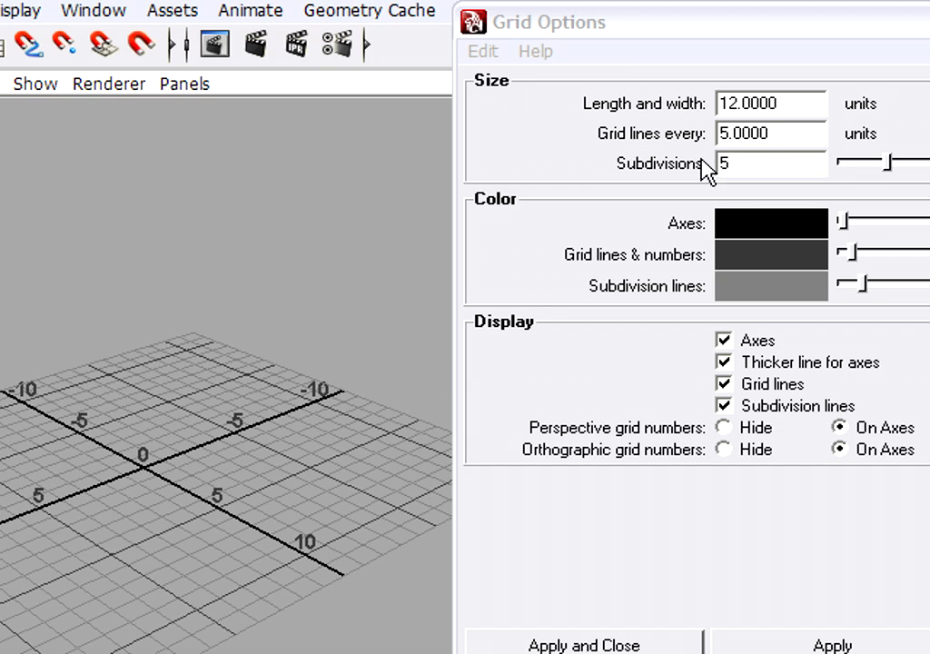
pyautogui.moveTo(300, 440)
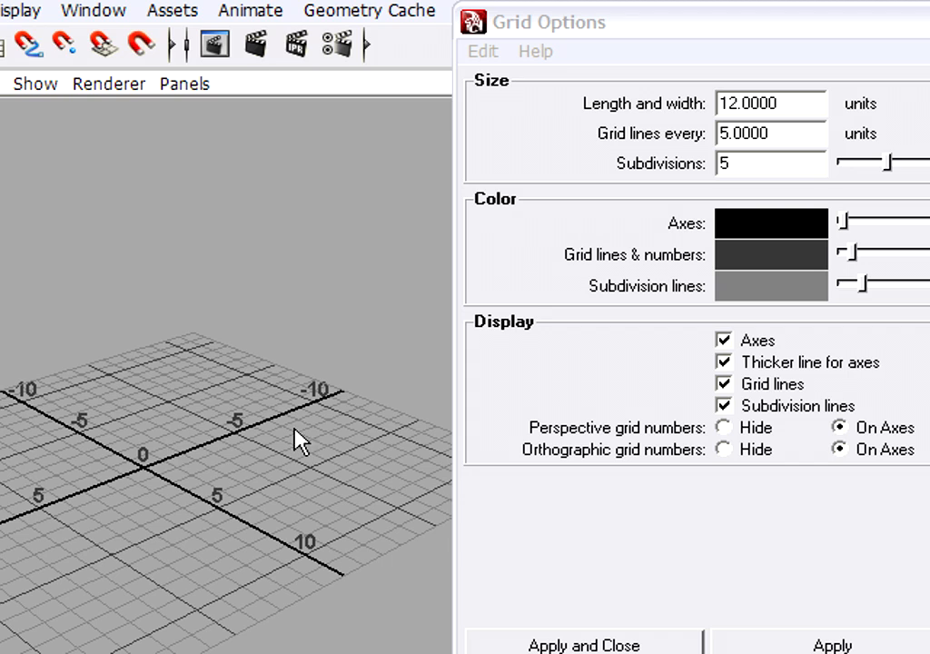
pyautogui.moveTo(186, 490)
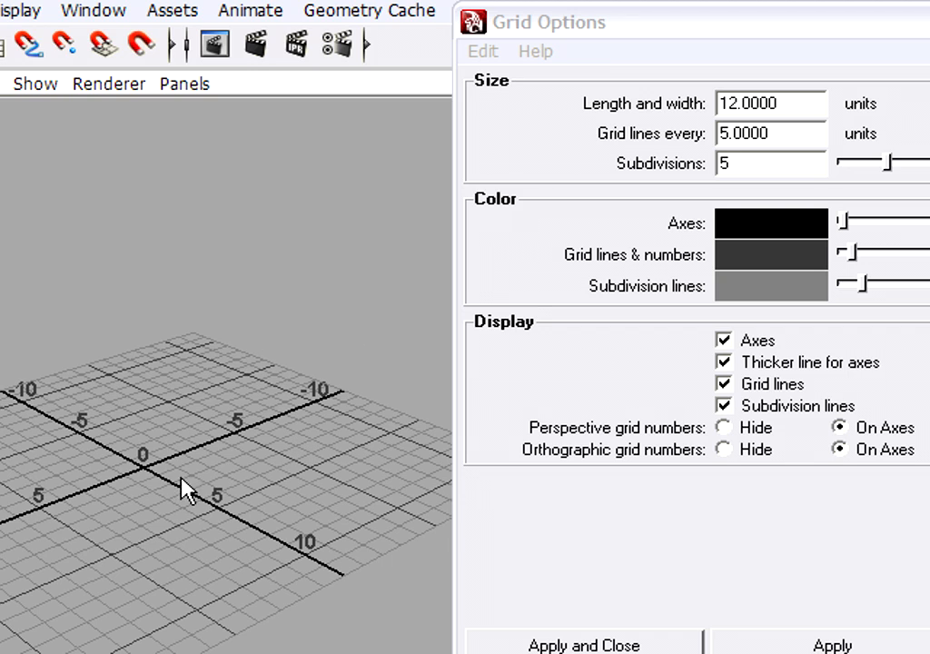
pyautogui.moveTo(152, 480)
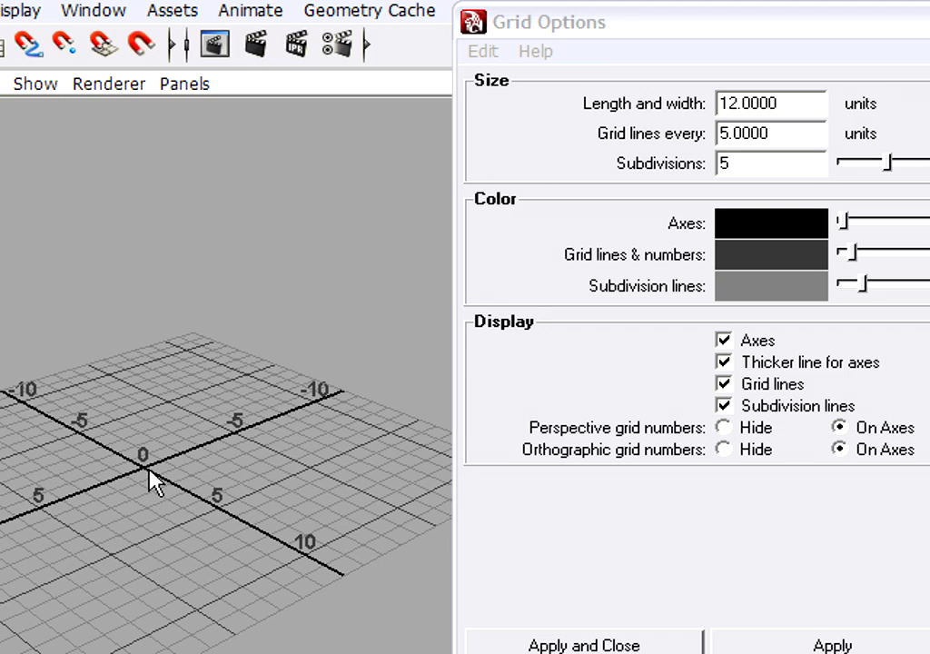
pyautogui.moveTo(354, 400)
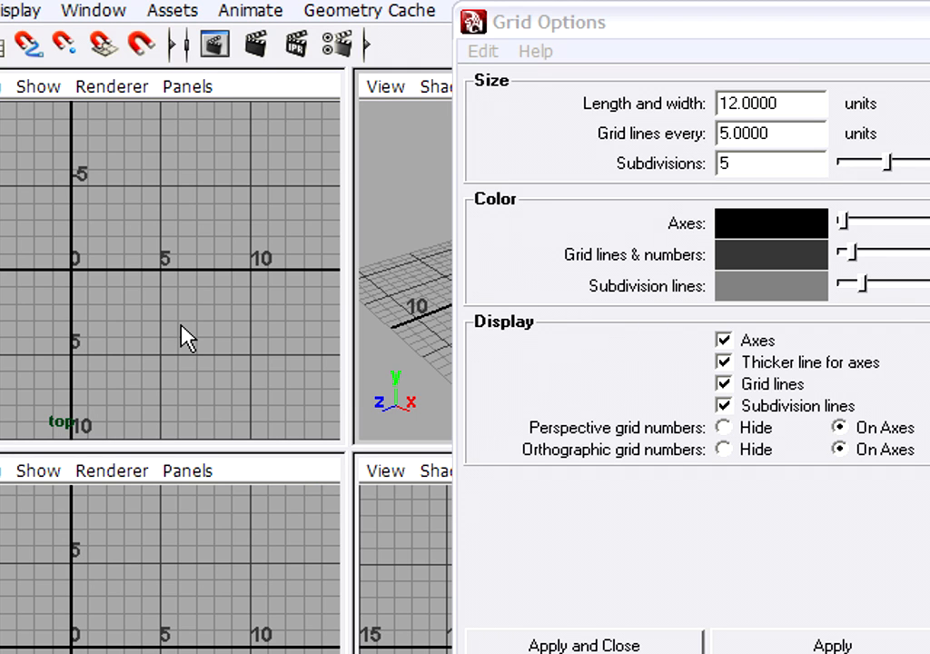
pyautogui.moveTo(132, 316)
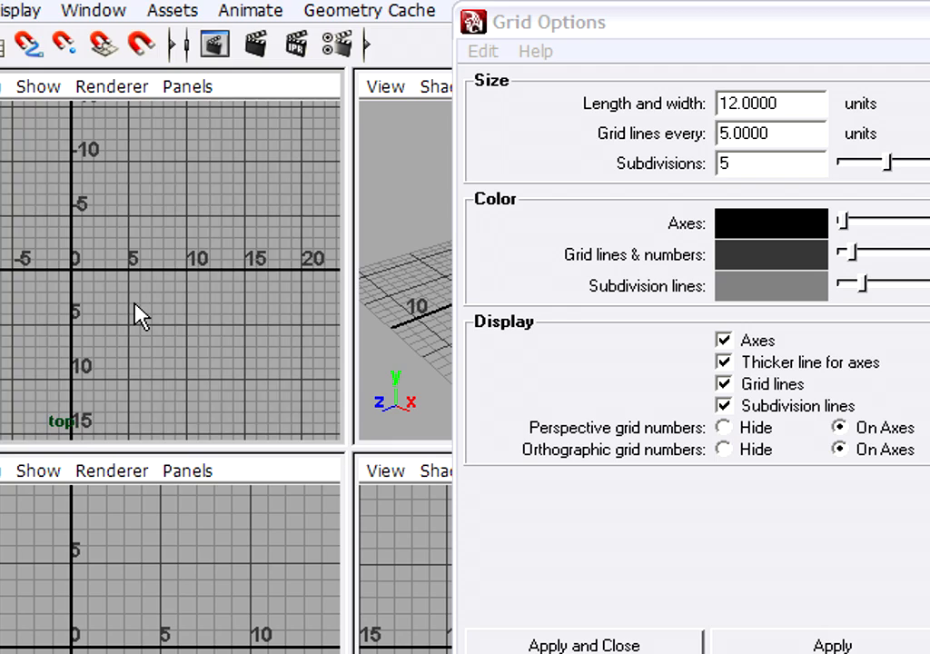
# - Zoom out in the top view to inspect numbered grid lines reaching about 35 units
pyautogui.scroll(-3)
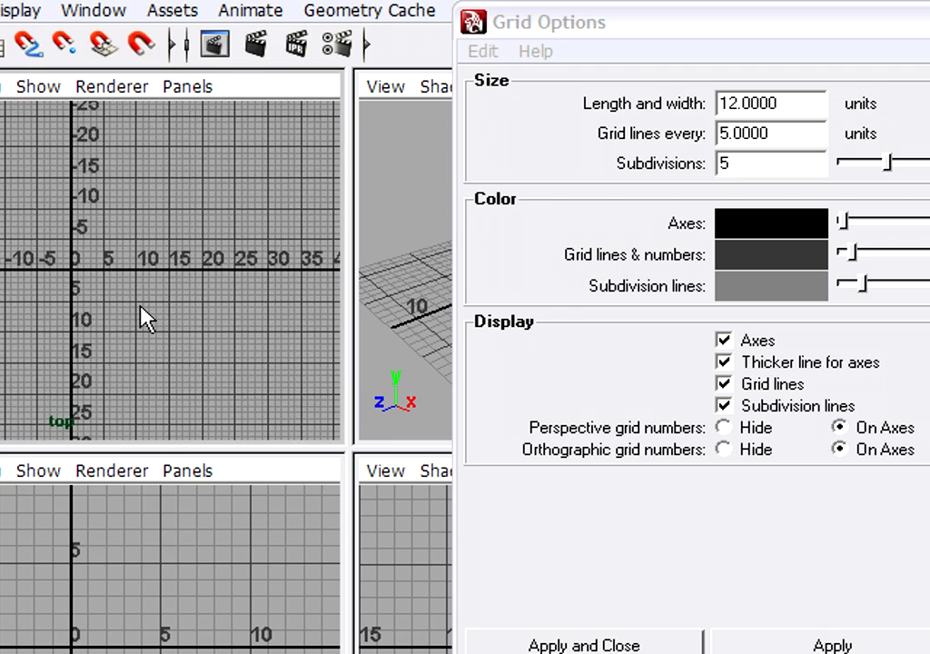